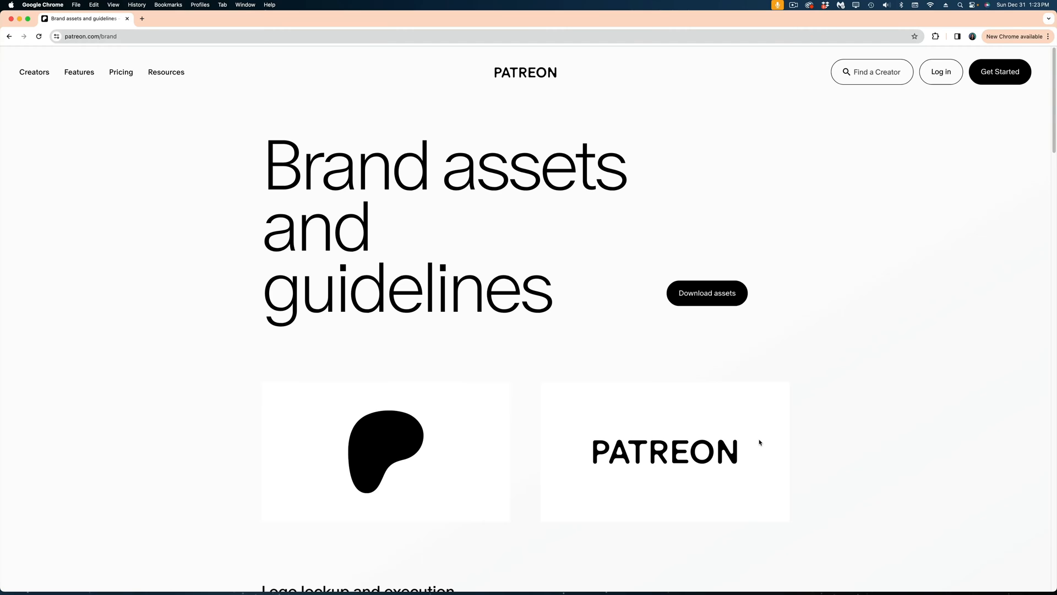
{"action": "mouse_move", "coordinate": [772, 308]}
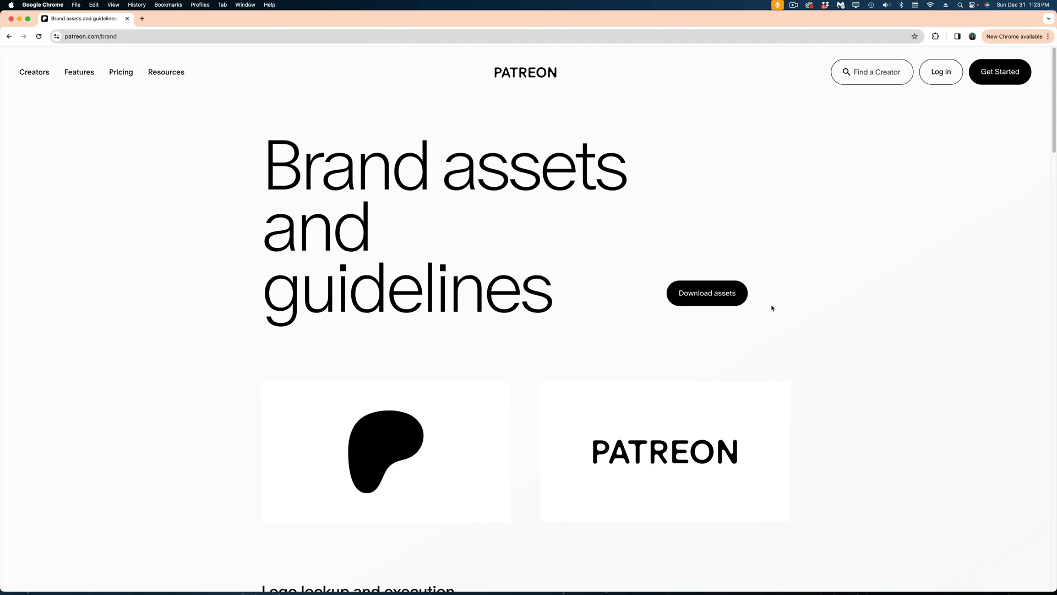
- Follow Patreon's Download assets link to the shared Brand Kit folder in Google Drive
{"action": "left_click", "coordinate": [706, 293]}
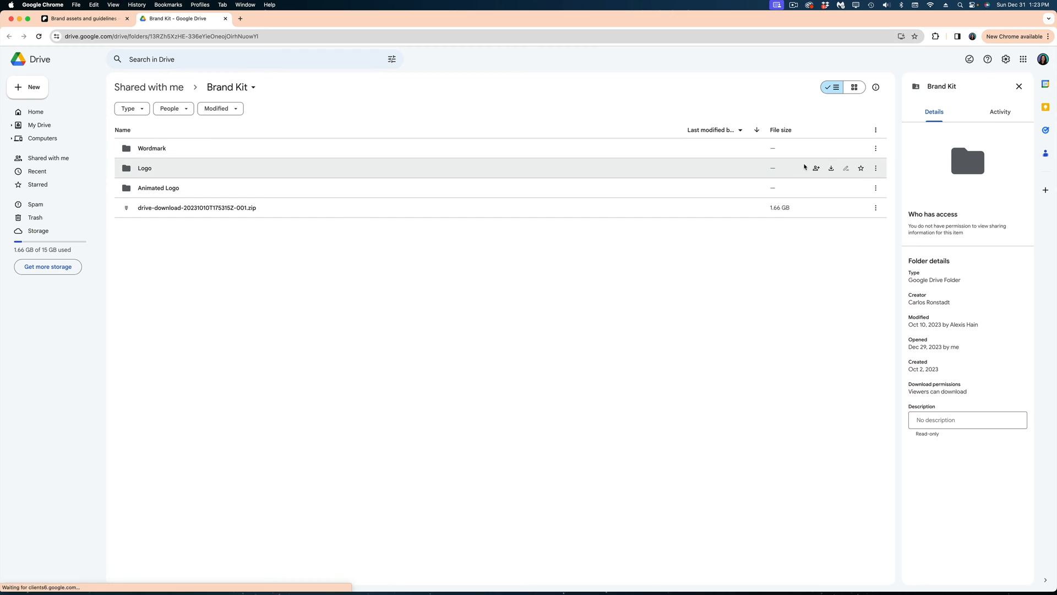
- Download the Brand Kit's Logo folder and reveal its Patreon symbol files in Finder
{"action": "left_click", "coordinate": [831, 168]}
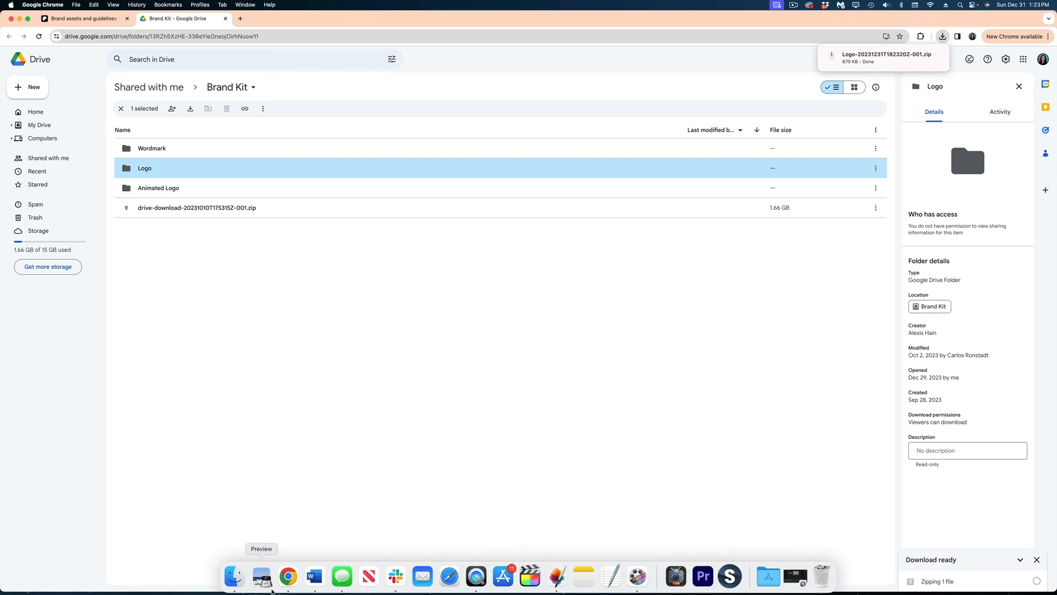
{"action": "left_click", "coordinate": [233, 576]}
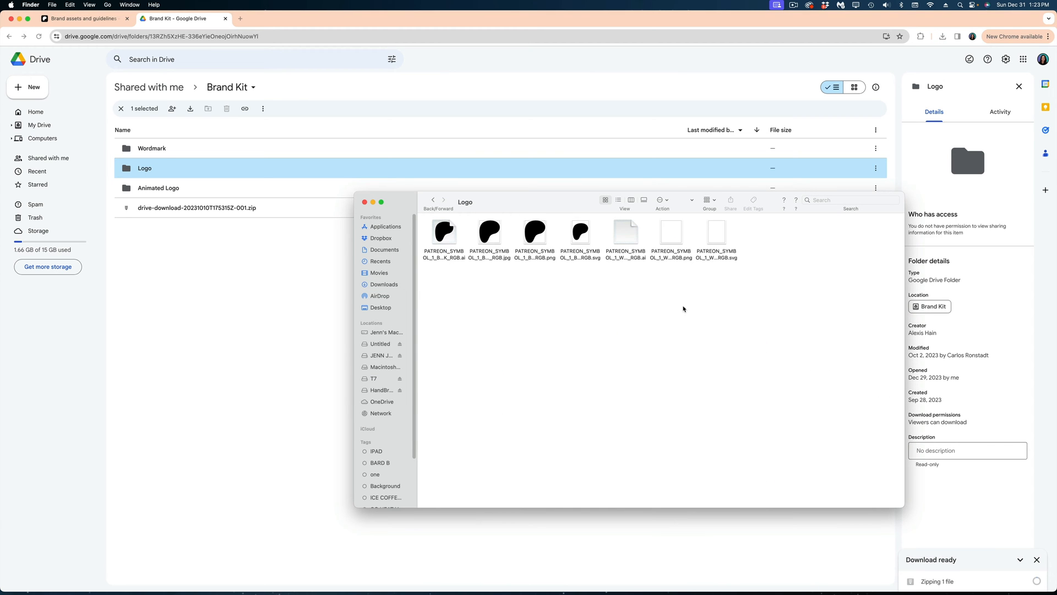
{"action": "mouse_move", "coordinate": [488, 336]}
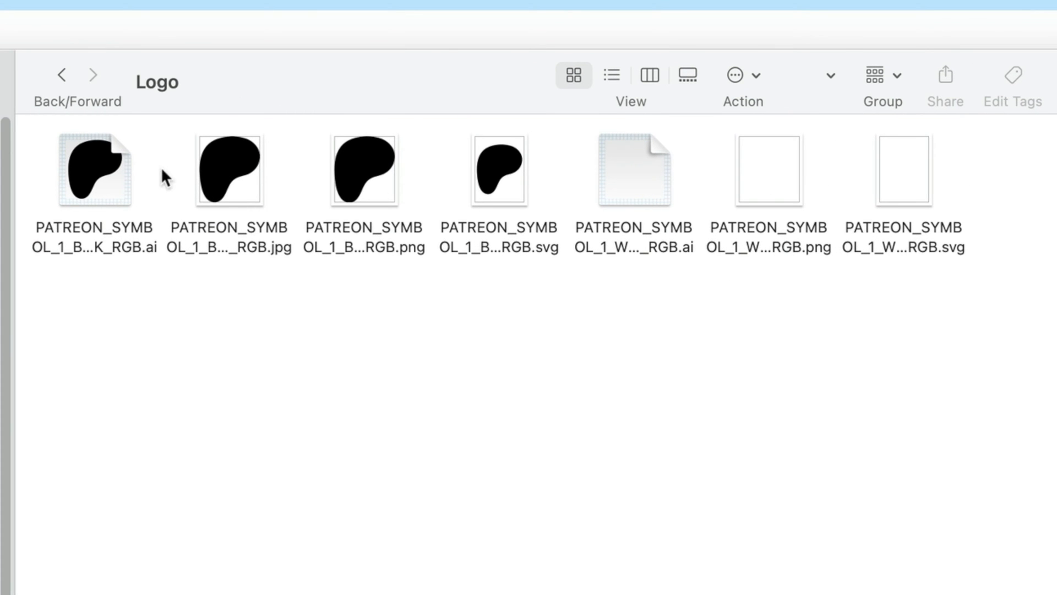
{"action": "mouse_move", "coordinate": [149, 273]}
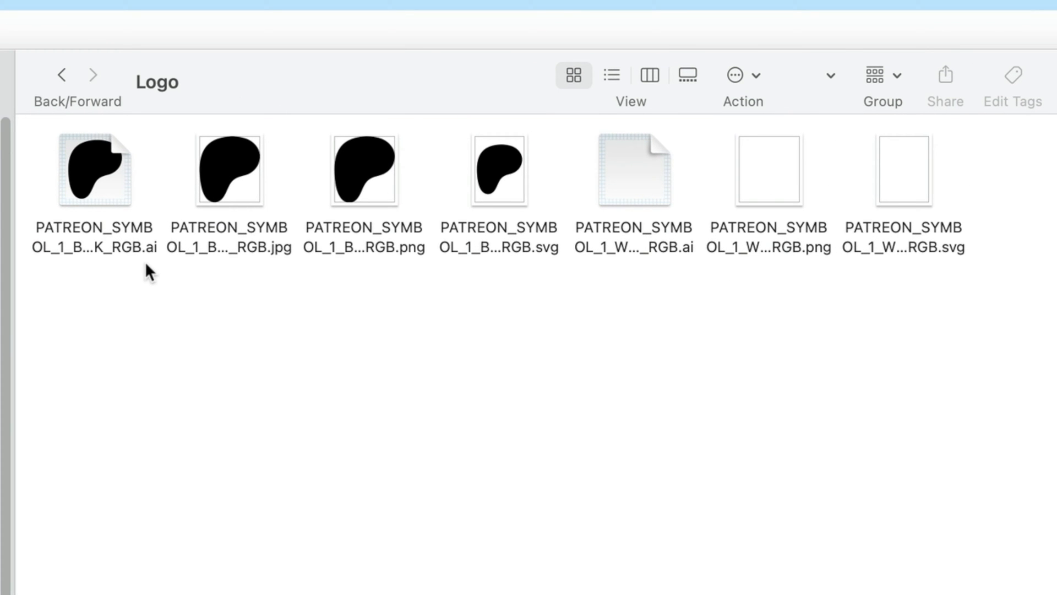
{"action": "mouse_move", "coordinate": [390, 283]}
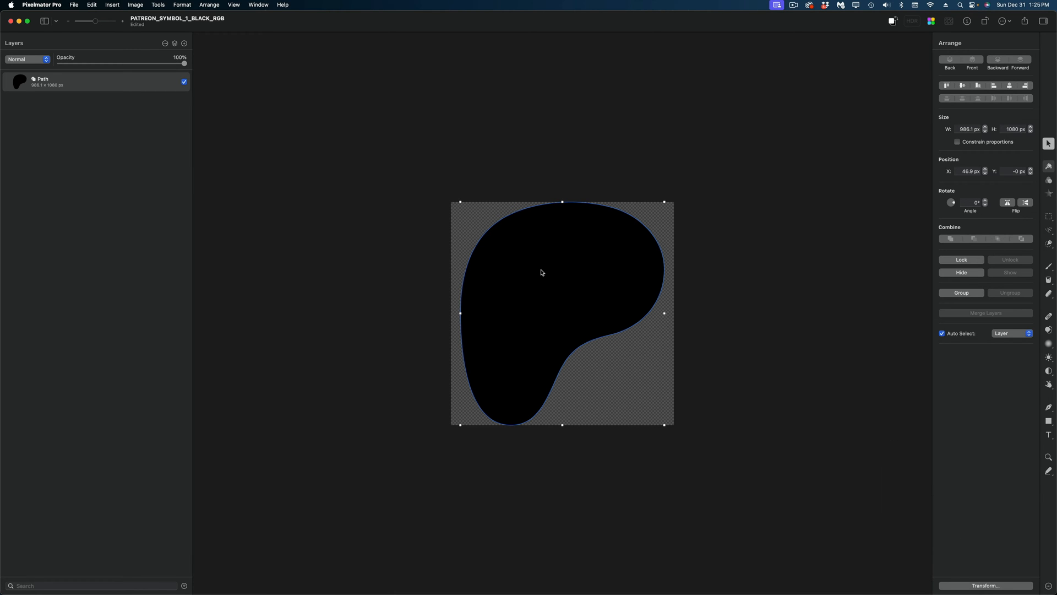
- Make the Patreon symbol an editable shape, export it as a .motn Motion project and launch it in Motion
{"action": "right_click", "coordinate": [543, 272]}
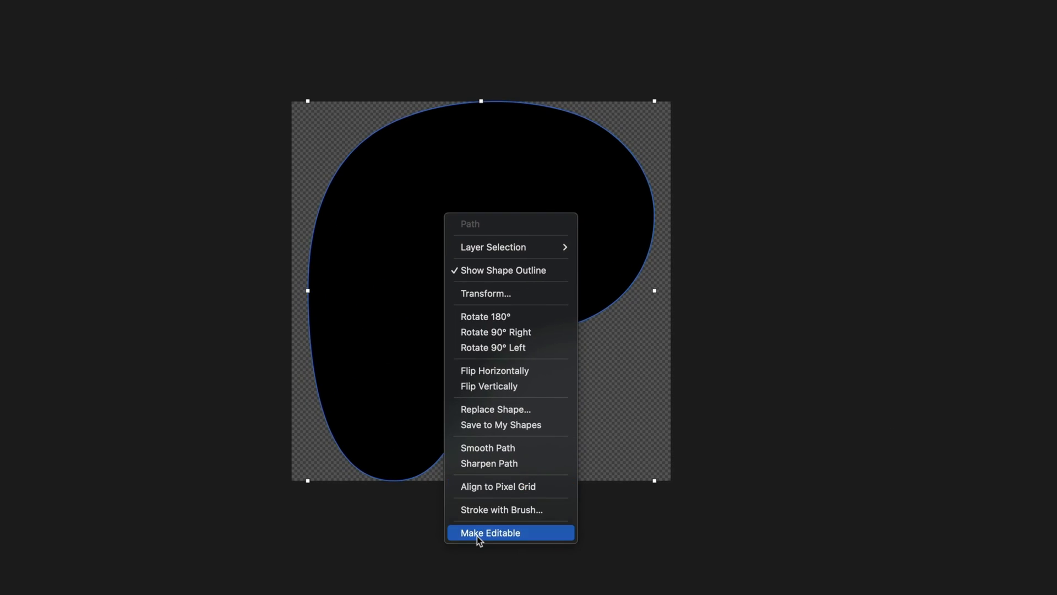
{"action": "left_click", "coordinate": [490, 533]}
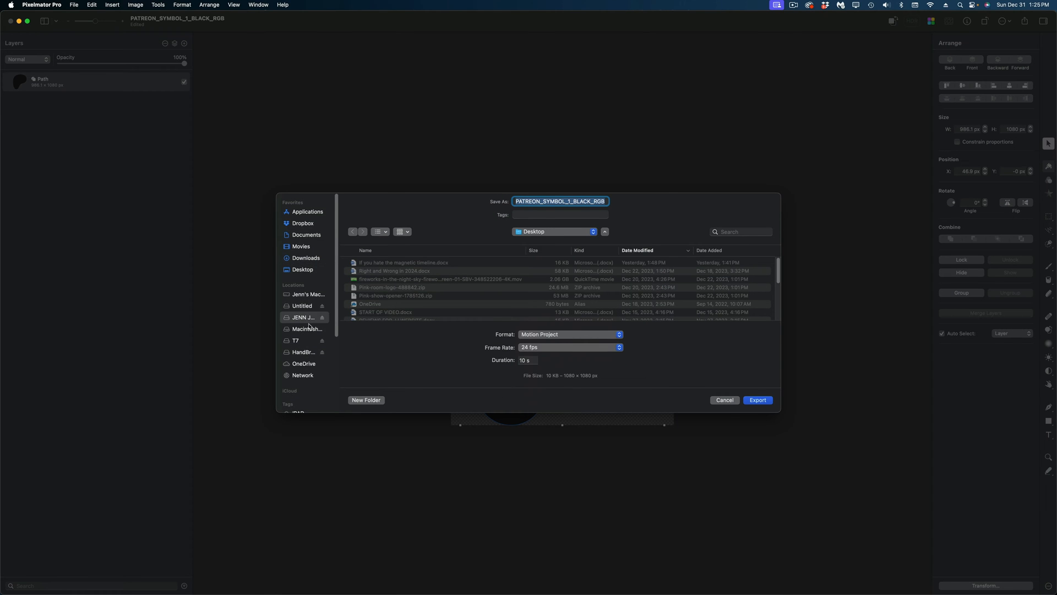
{"action": "left_click", "coordinate": [758, 400]}
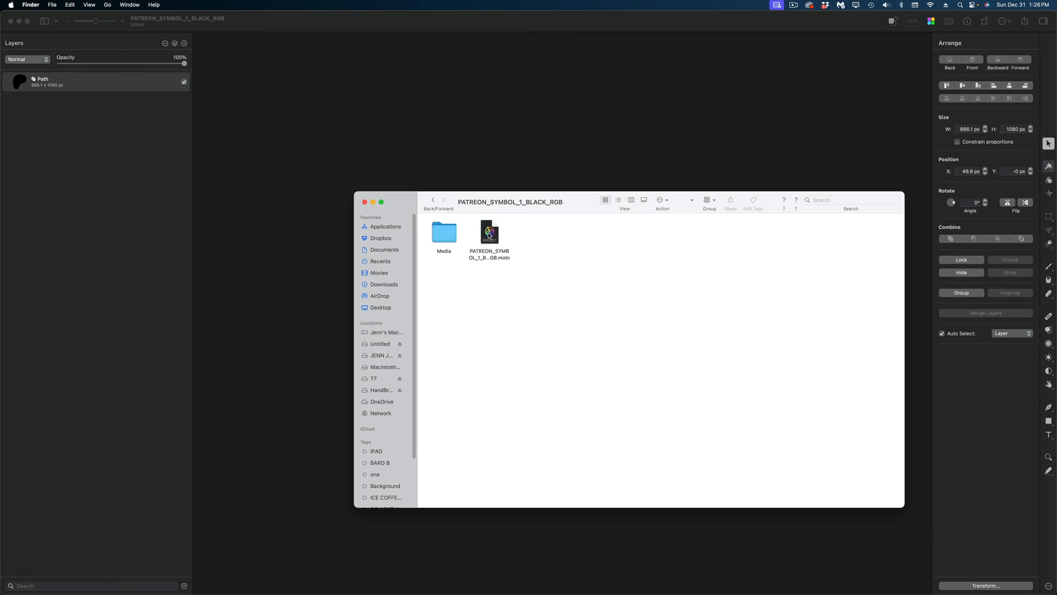
{"action": "left_click", "coordinate": [489, 232]}
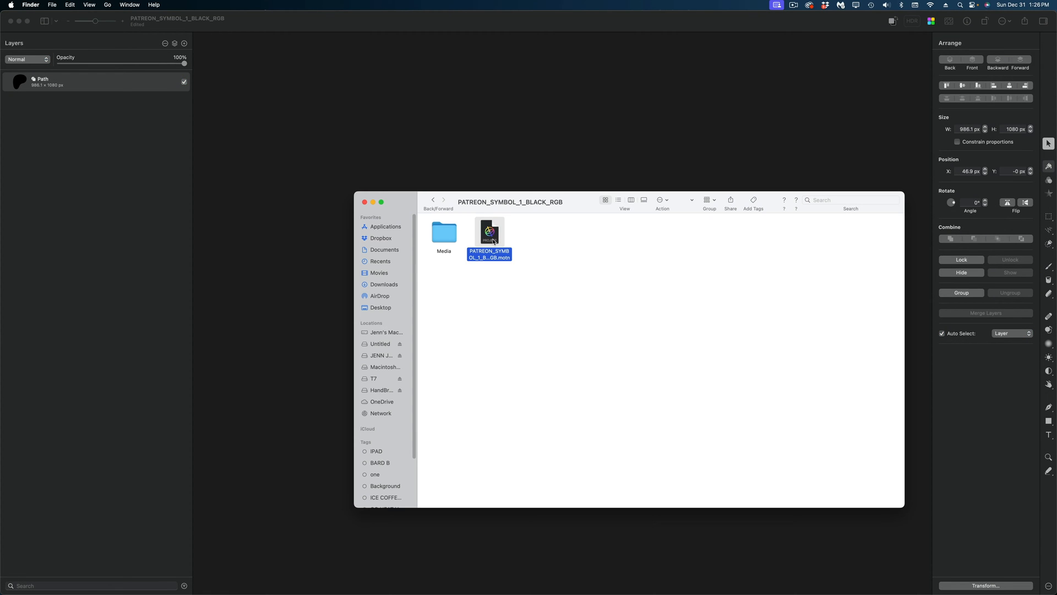
{"action": "double_click", "coordinate": [489, 232]}
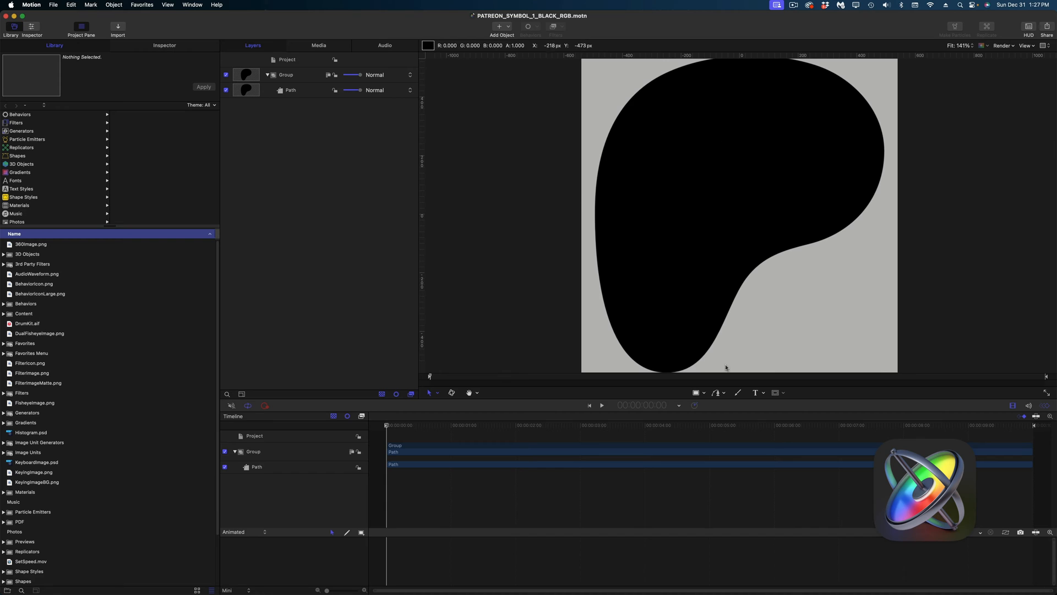
{"action": "mouse_move", "coordinate": [725, 117]}
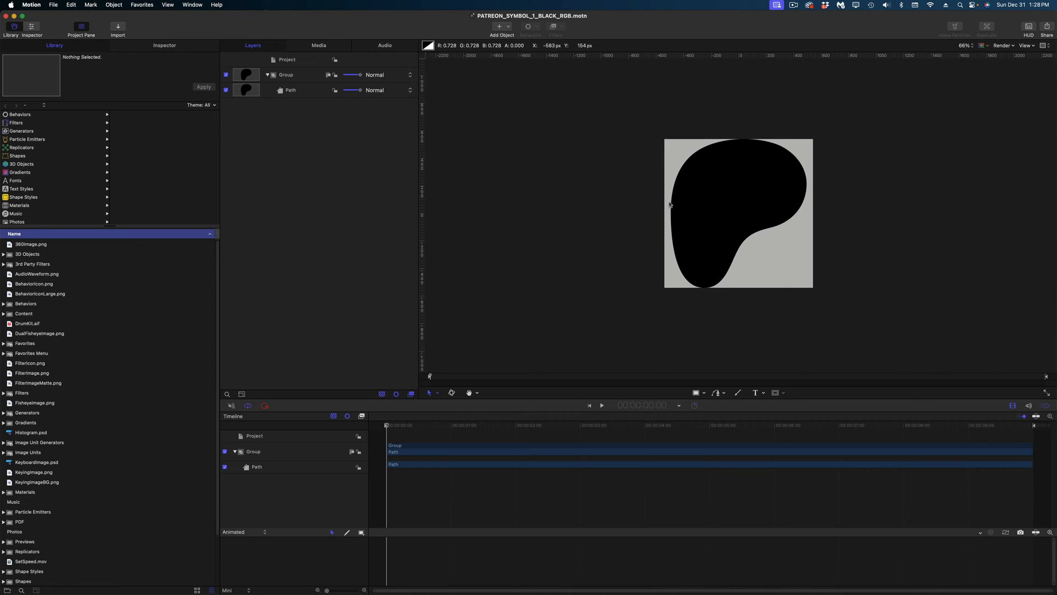
{"action": "mouse_move", "coordinate": [805, 260]}
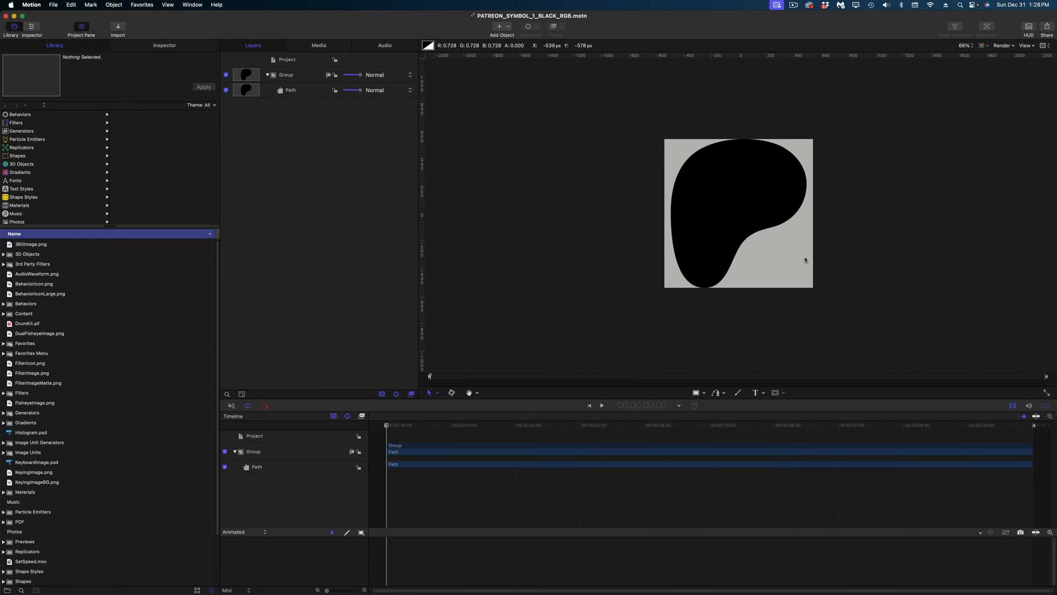
{"action": "mouse_move", "coordinate": [588, 145]}
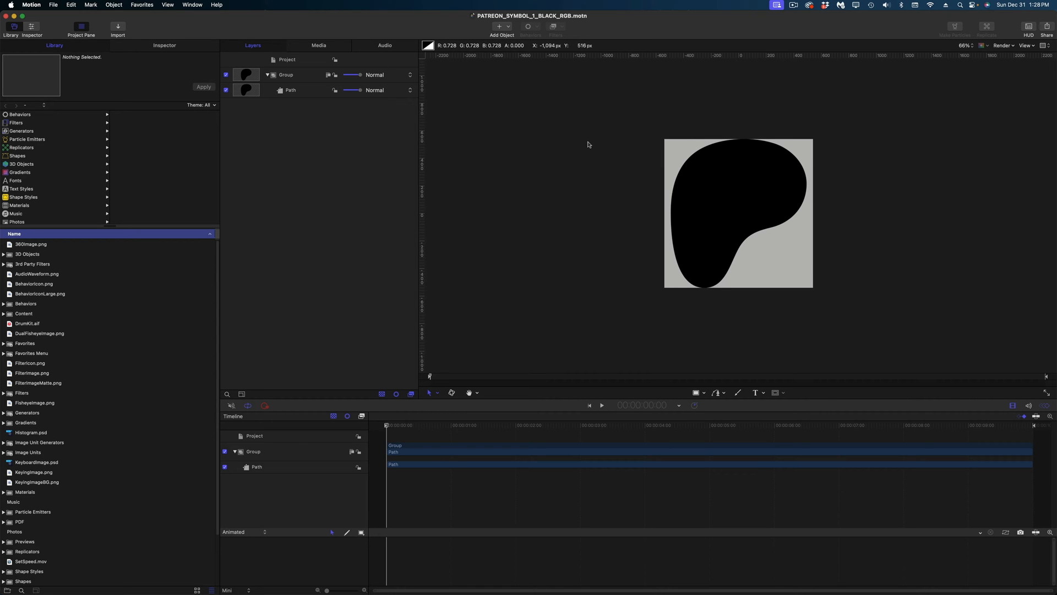
- Set the project frame width for 4K landscape and expose the symbol path's control points
{"action": "left_click", "coordinate": [164, 45]}
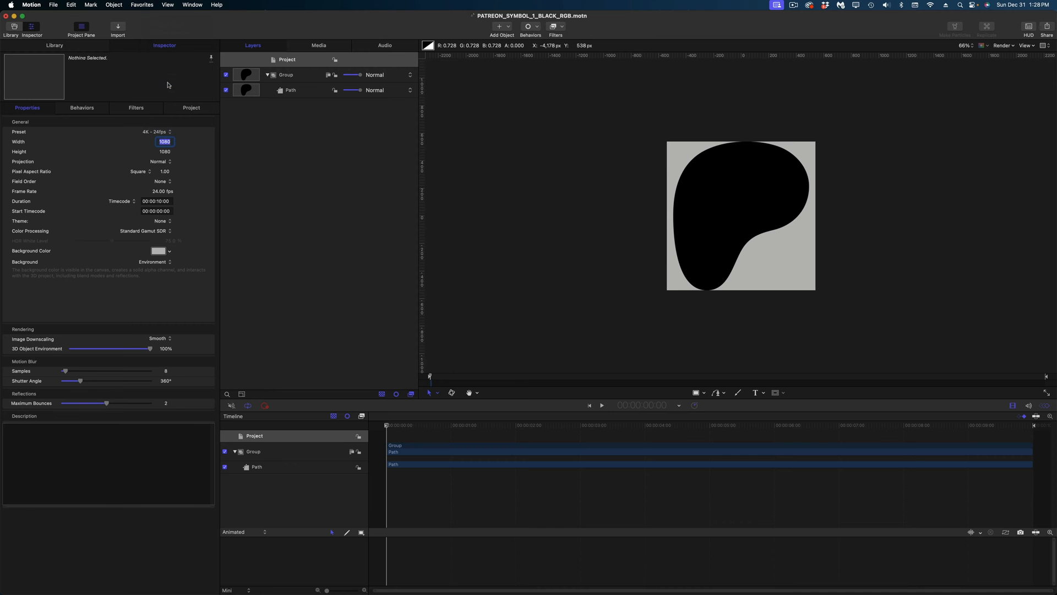
{"action": "left_click", "coordinate": [291, 89]}
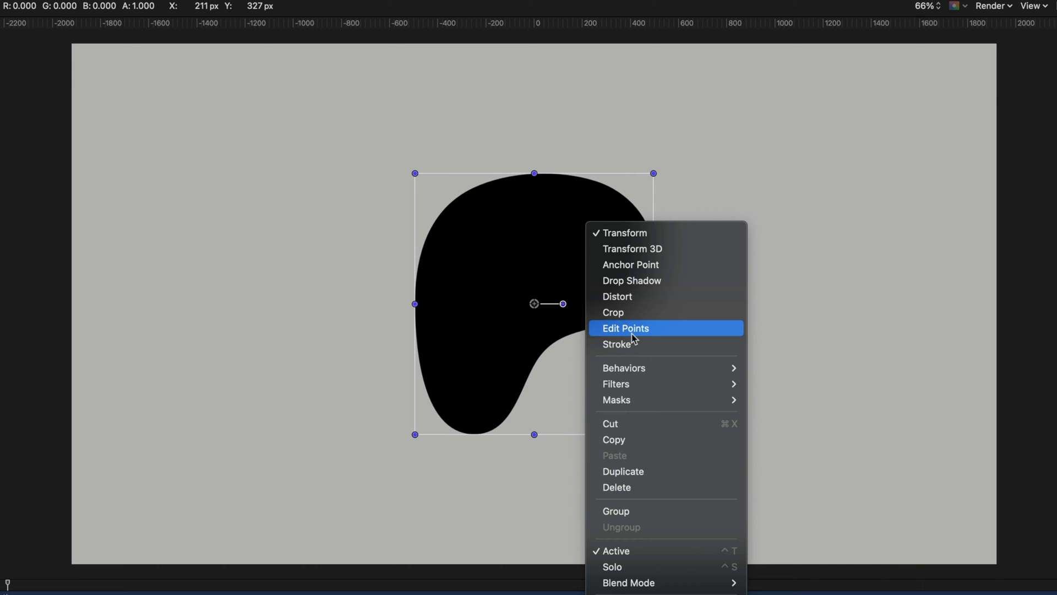
{"action": "left_click", "coordinate": [625, 328]}
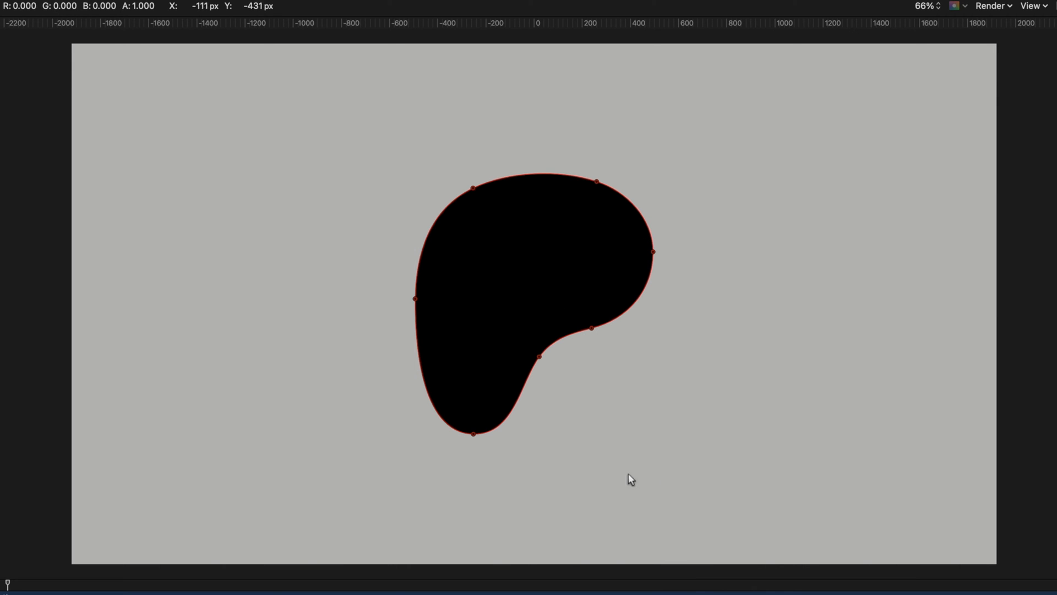
{"action": "mouse_move", "coordinate": [467, 218]}
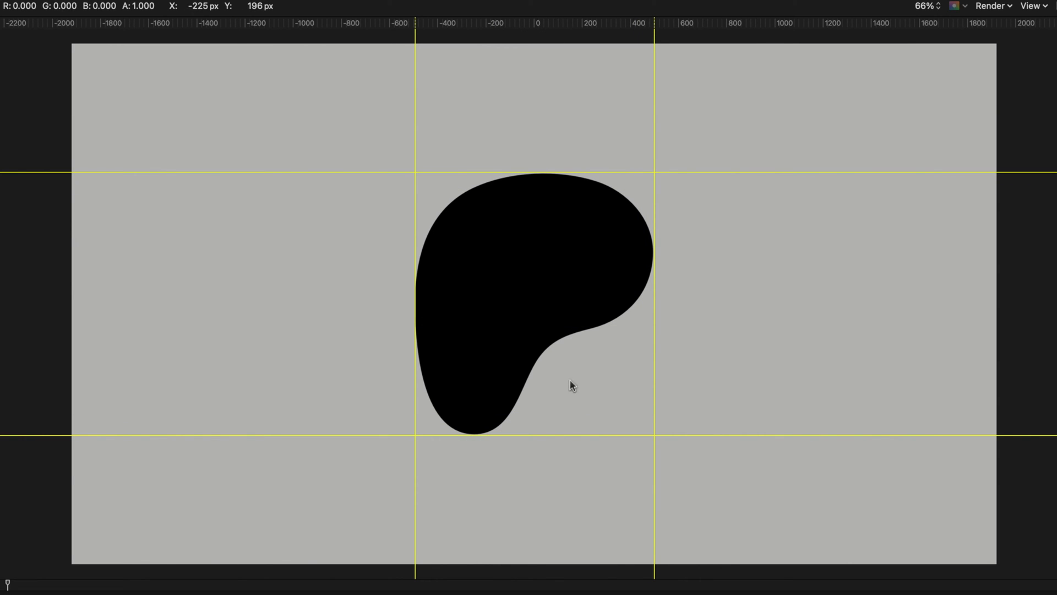
{"action": "mouse_move", "coordinate": [413, 195]}
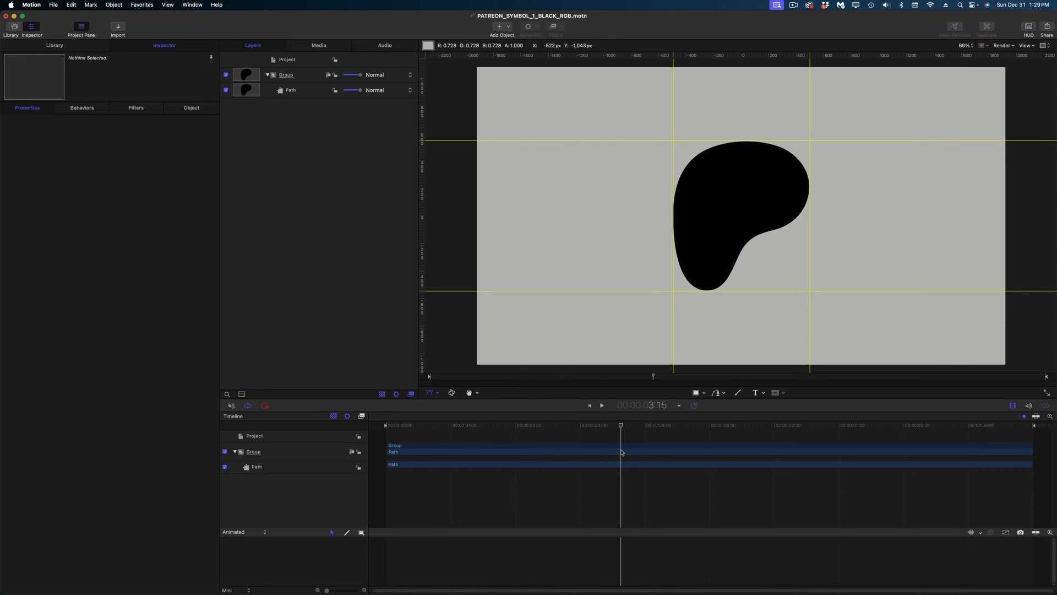
- Select the Path layer and show its Shape settings in the Inspector
{"action": "left_click", "coordinate": [290, 89]}
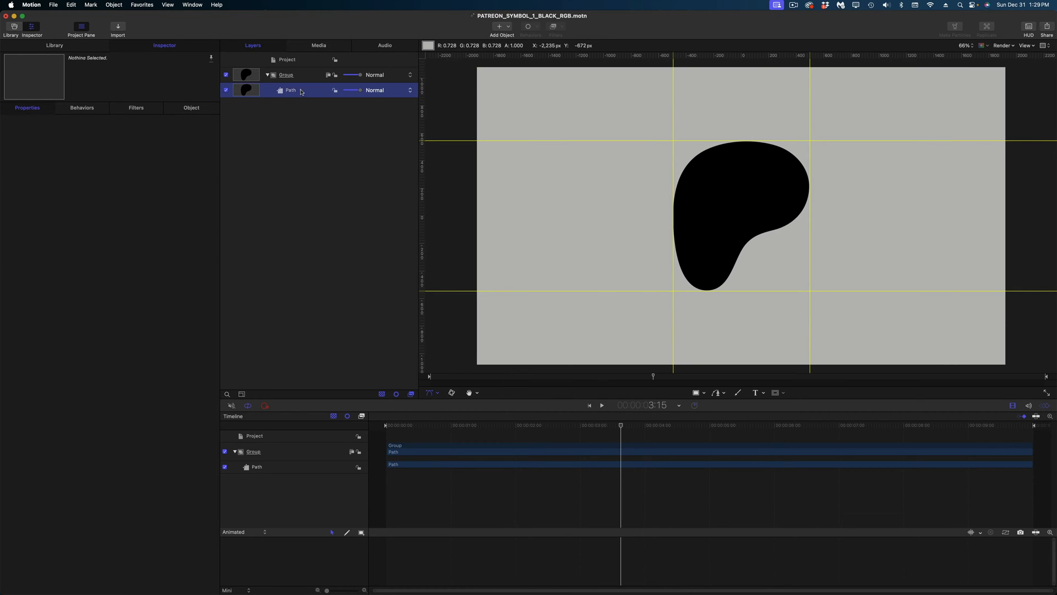
{"action": "left_click", "coordinate": [290, 89]}
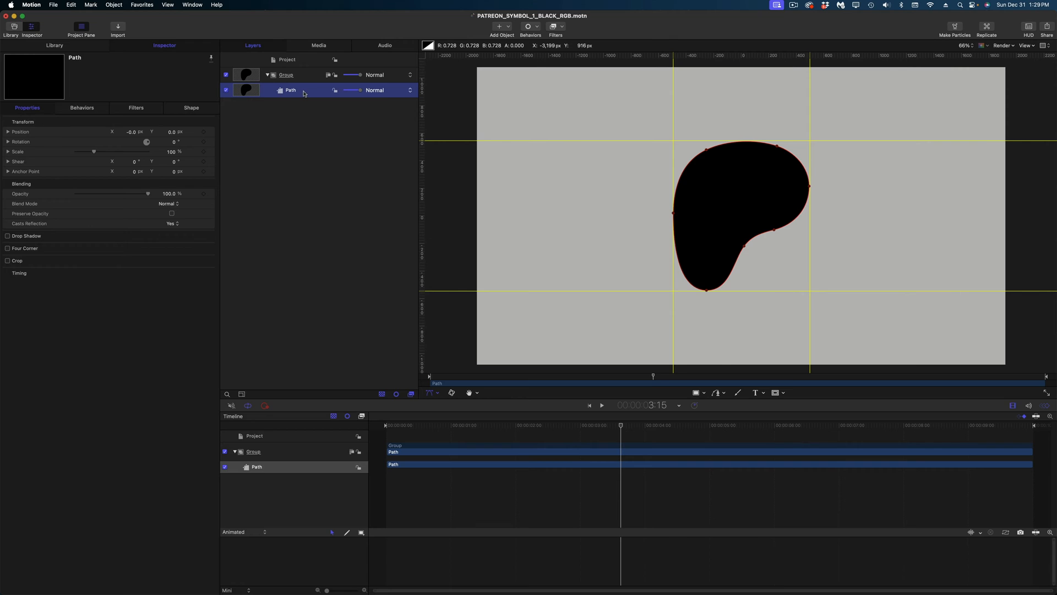
{"action": "left_click", "coordinate": [190, 107]}
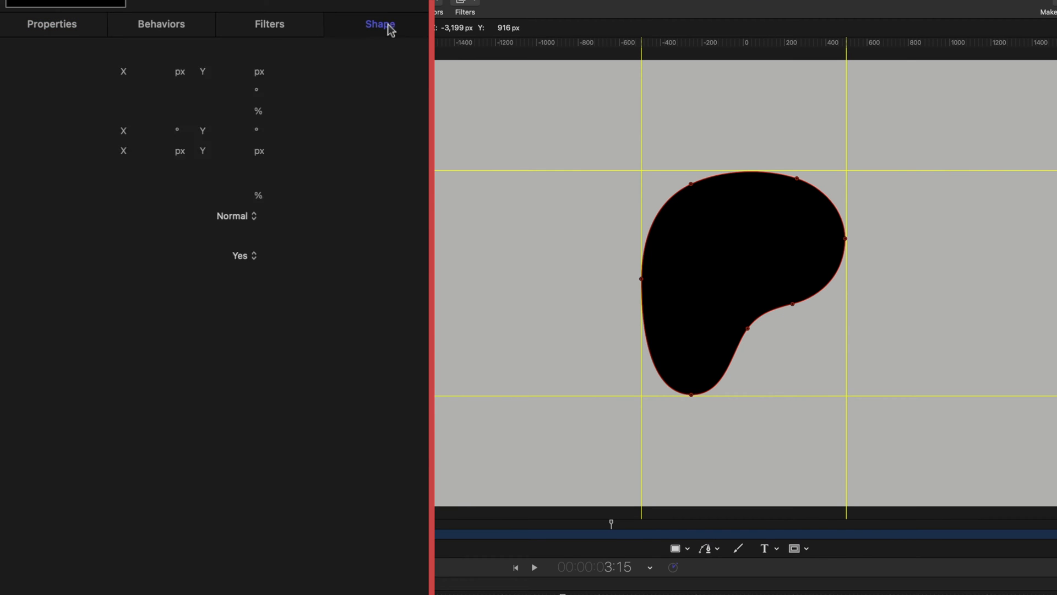
{"action": "left_click", "coordinate": [274, 45]}
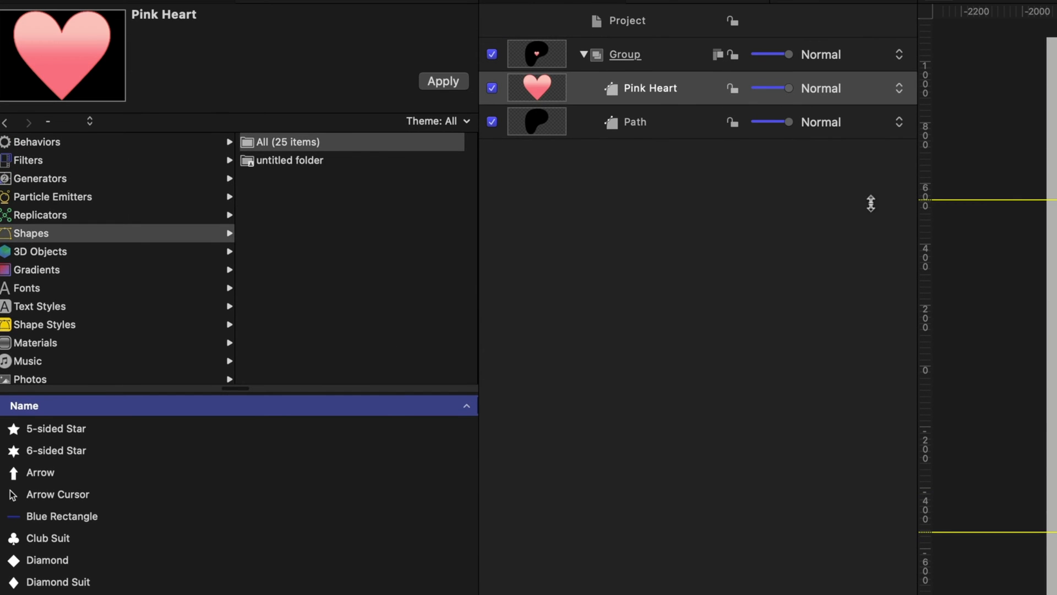
- Scale the Pink Heart to about 206% over the Patreon shape and pull its top up to the guide
{"action": "left_click", "coordinate": [415, 128]}
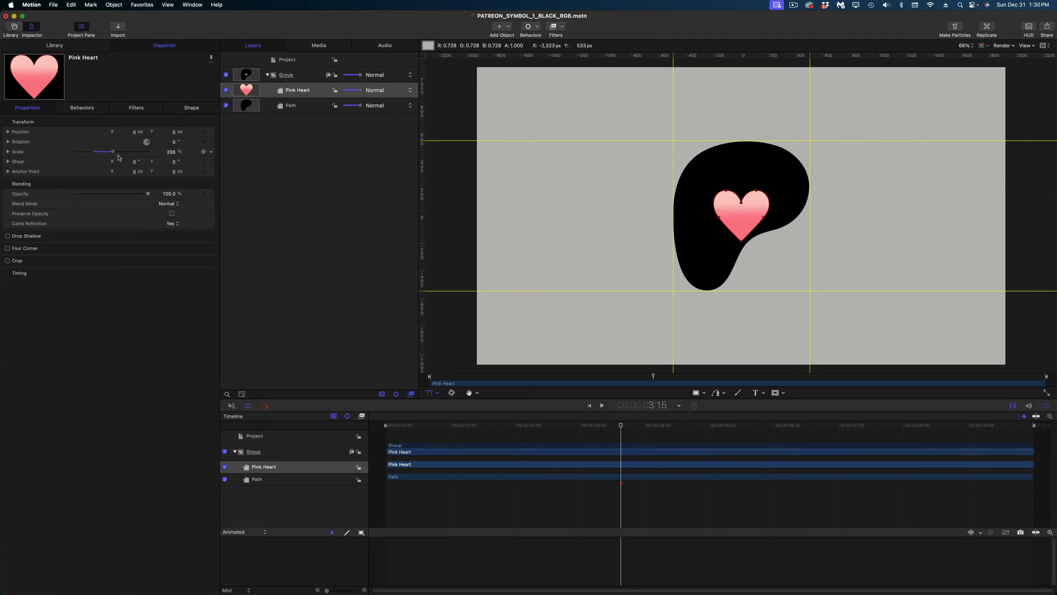
{"action": "left_click_drag", "start_coordinate": [102, 152], "coordinate": [147, 152]}
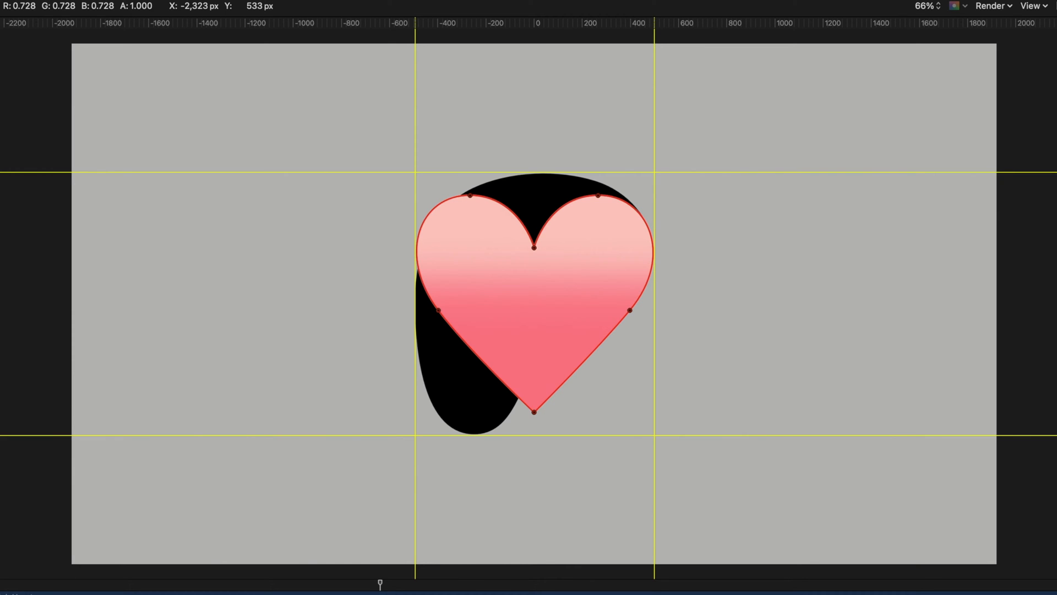
{"action": "left_click_drag", "start_coordinate": [535, 411], "coordinate": [535, 434]}
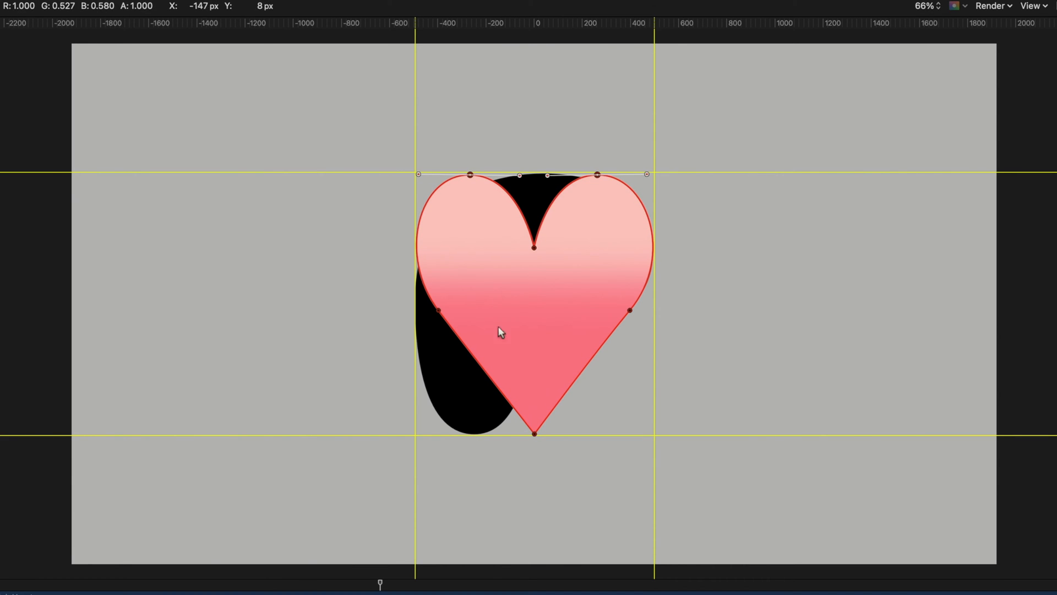
{"action": "left_click", "coordinate": [533, 432]}
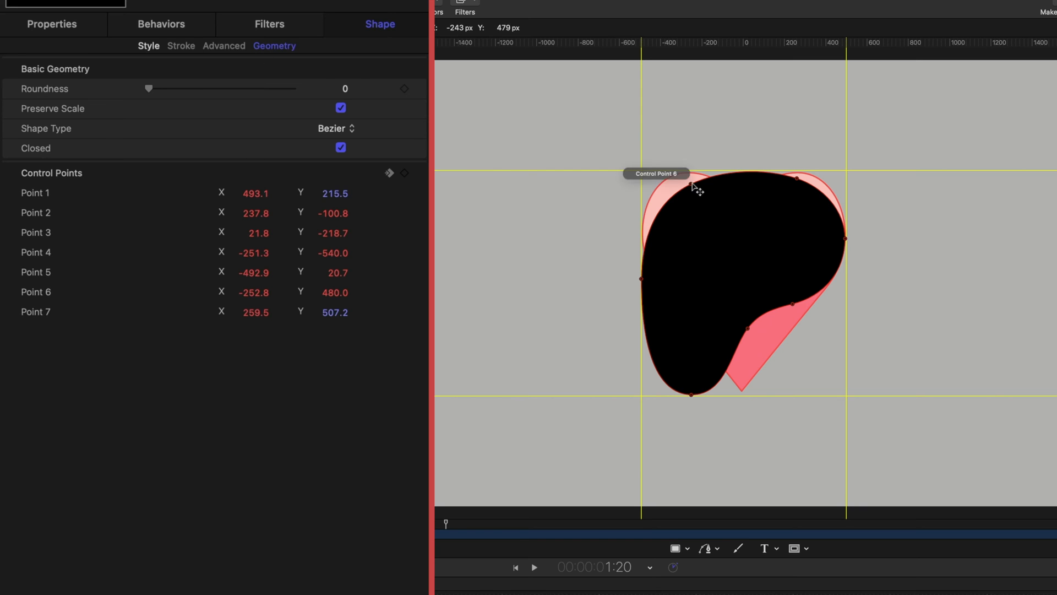
- Drag the path's Bezier points and handles so the black symbol traces the pink heart outline
{"action": "left_click_drag", "start_coordinate": [698, 188], "coordinate": [811, 172]}
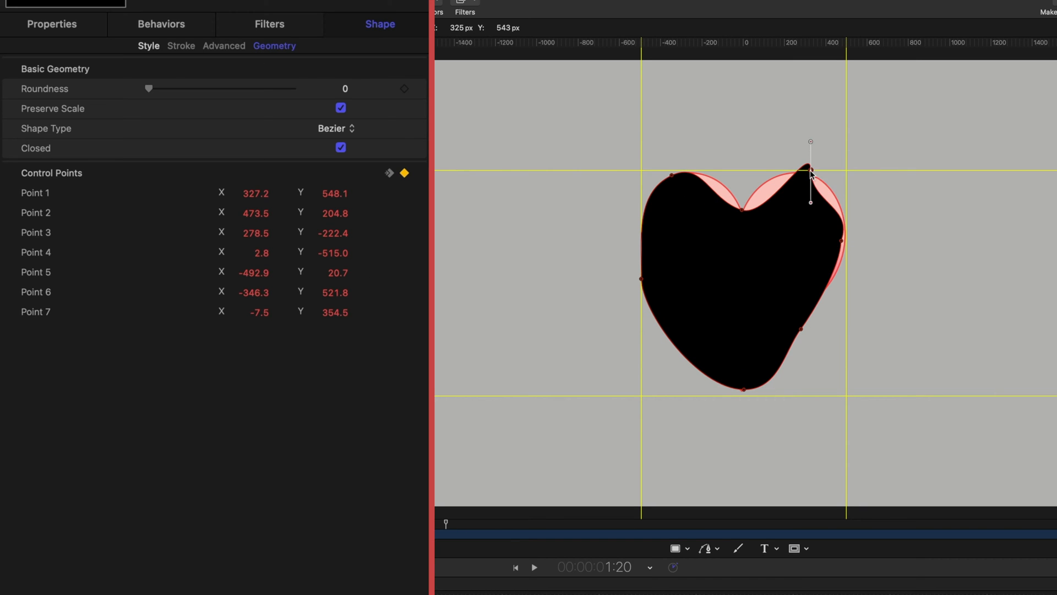
{"action": "right_click", "coordinate": [641, 313]}
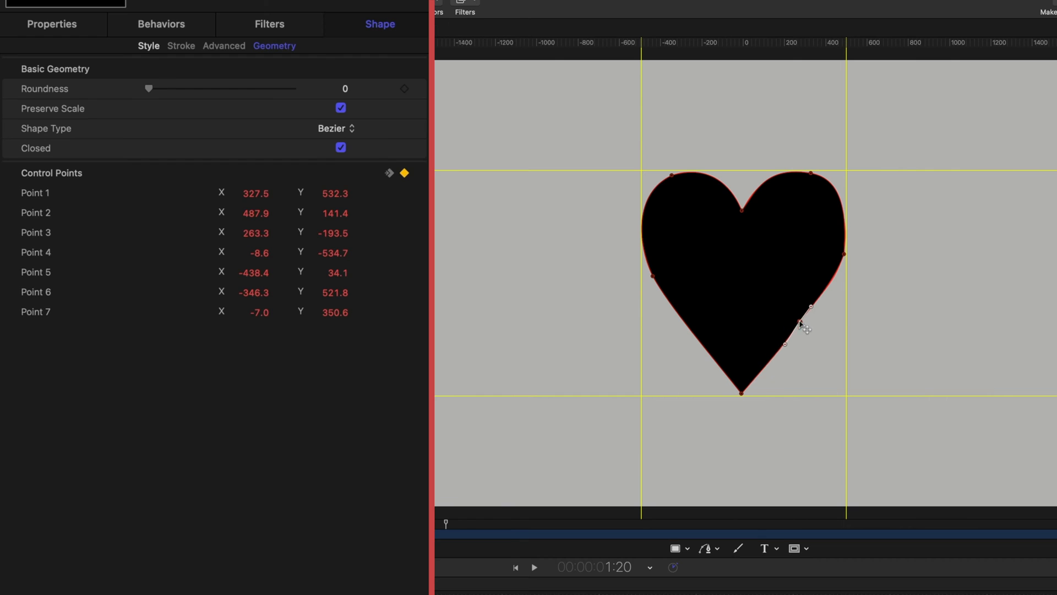
{"action": "left_click_drag", "start_coordinate": [812, 304], "coordinate": [845, 214]}
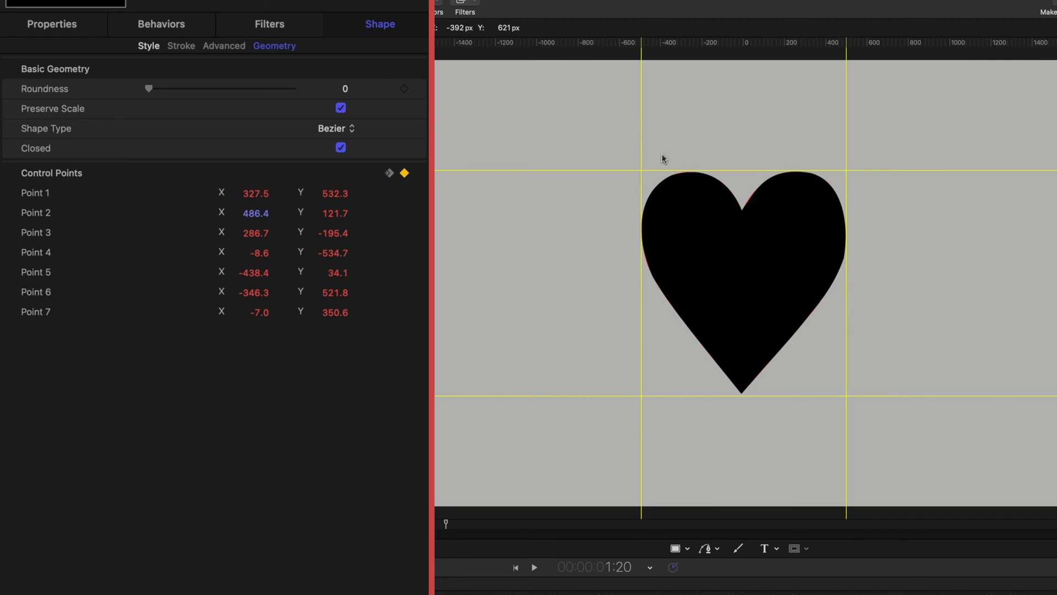
{"action": "left_click", "coordinate": [328, 293]}
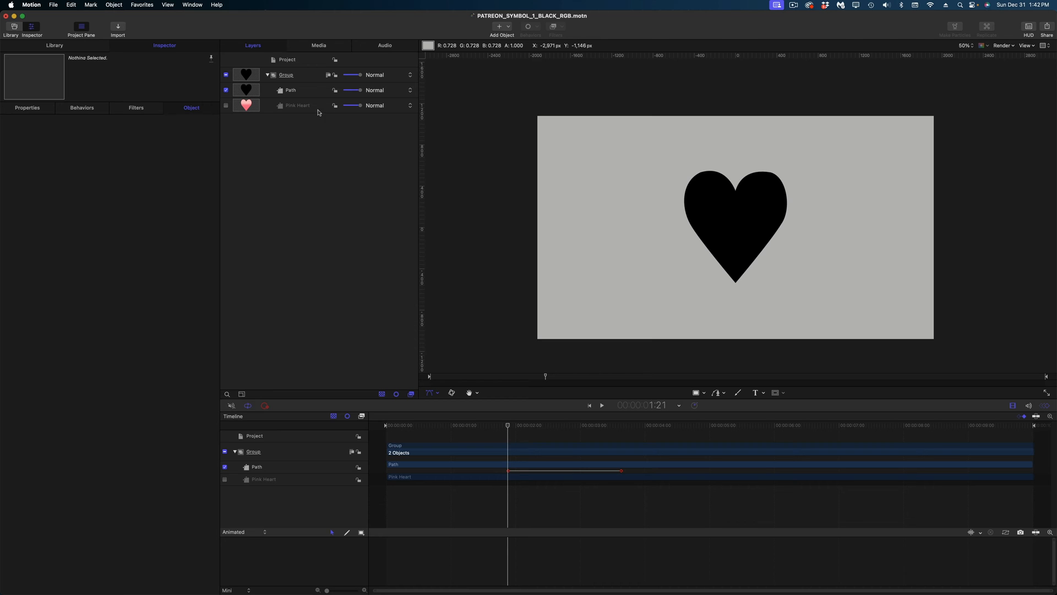
- Group the heart path, scale the group to about 42% and place it at the frame's lower left
{"action": "right_click", "coordinate": [296, 105]}
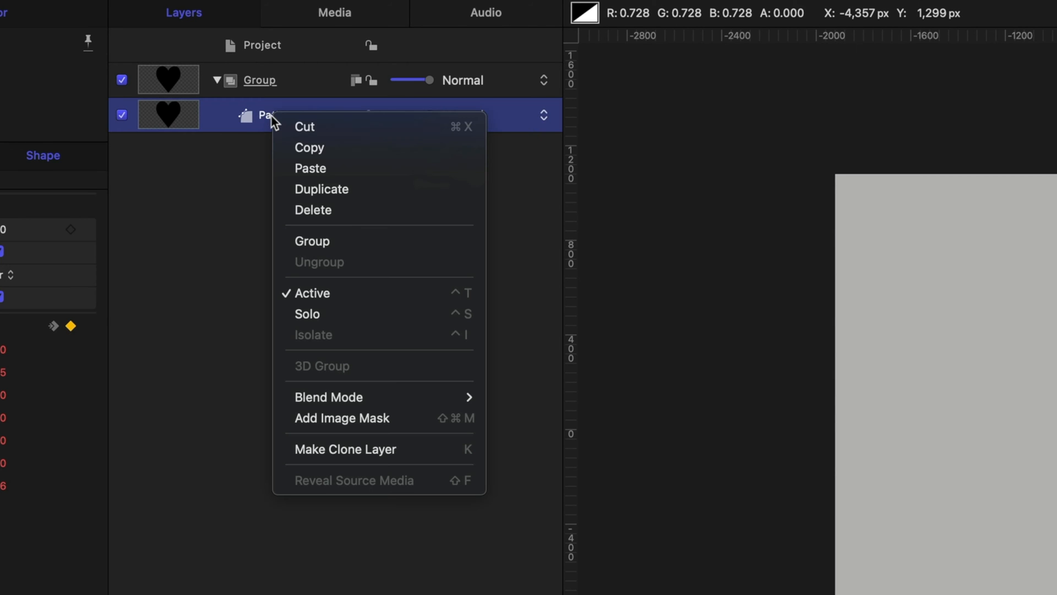
{"action": "mouse_move", "coordinate": [316, 109]}
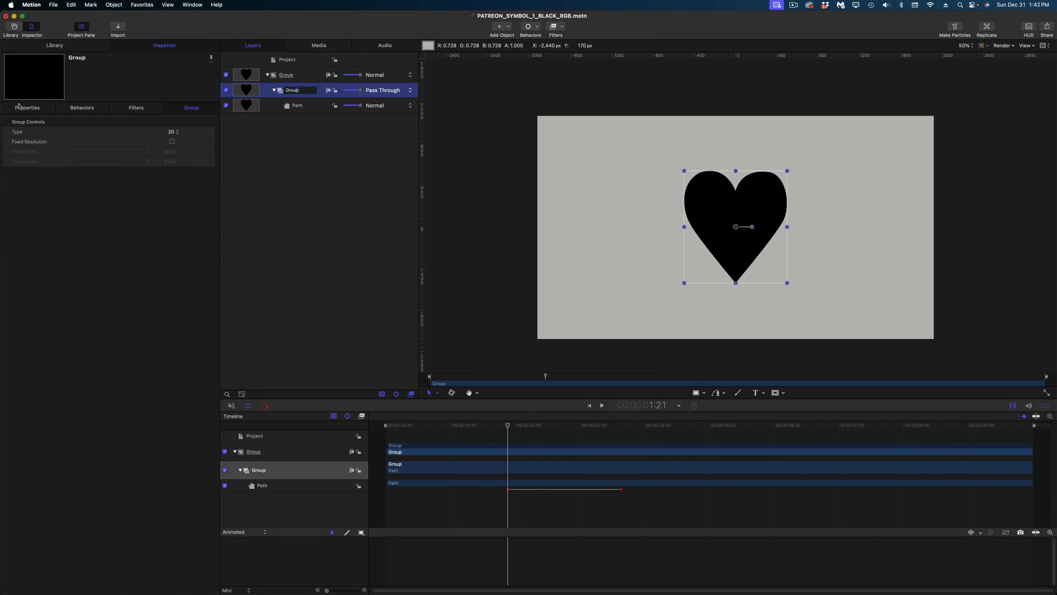
{"action": "left_click", "coordinate": [27, 108]}
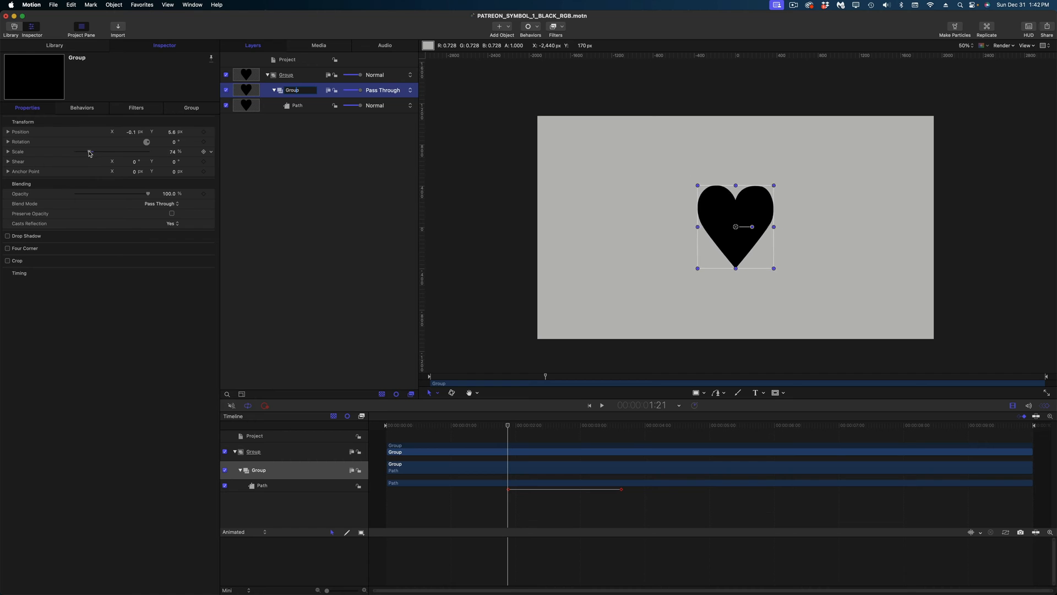
{"action": "left_click_drag", "start_coordinate": [735, 226], "coordinate": [632, 284]}
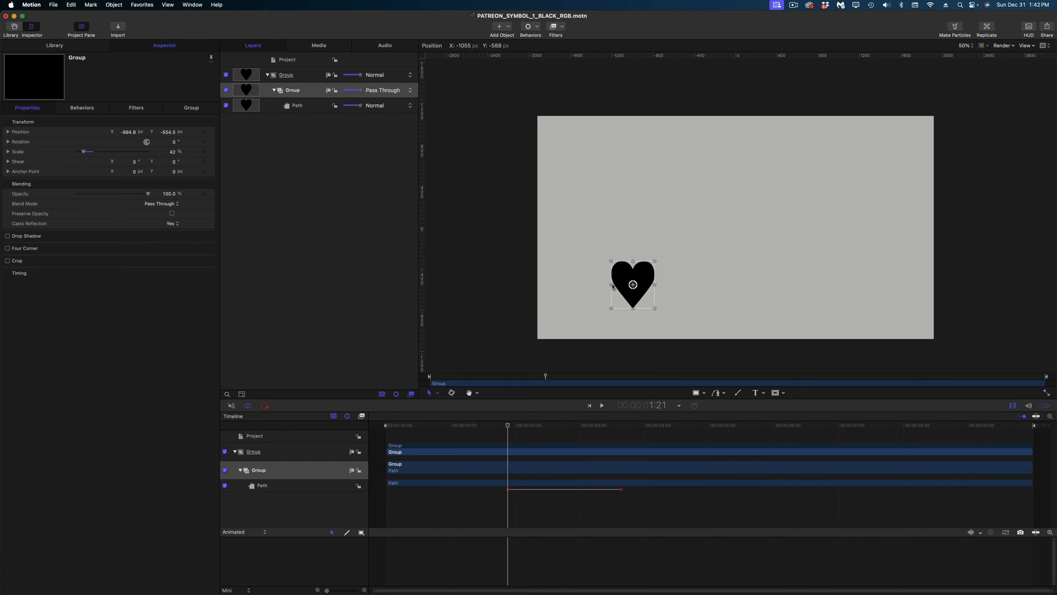
{"action": "left_click_drag", "start_coordinate": [632, 284], "coordinate": [605, 301]}
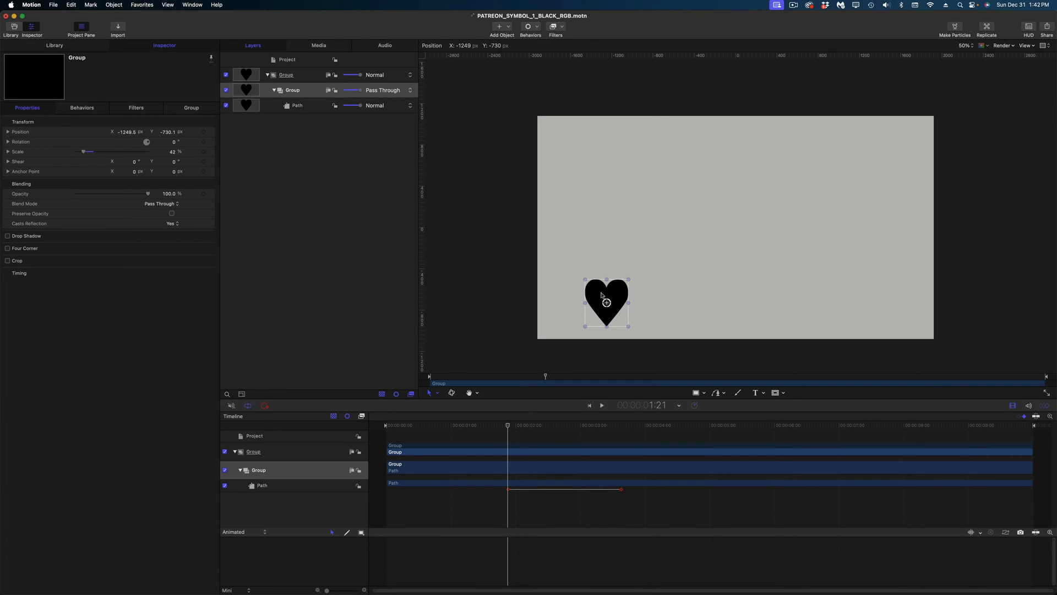
{"action": "left_click", "coordinate": [764, 392]}
{"action": "type", "text": "LOVE MY CONTENT?"}
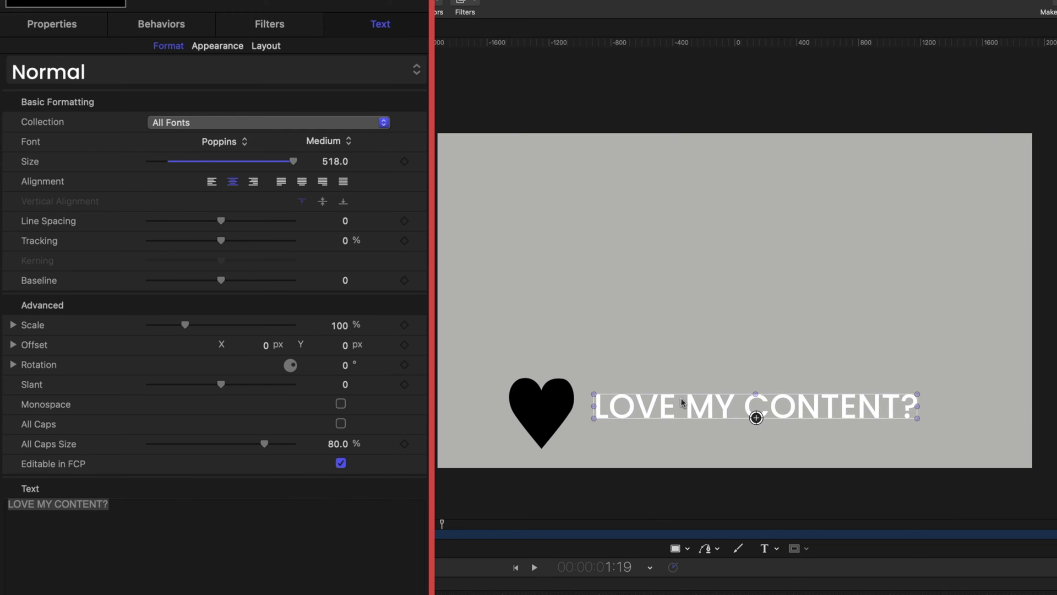
- Nudge the white LOVE MY CONTENT? caption into line beside the black heart
{"action": "left_click_drag", "start_coordinate": [752, 406], "coordinate": [750, 422]}
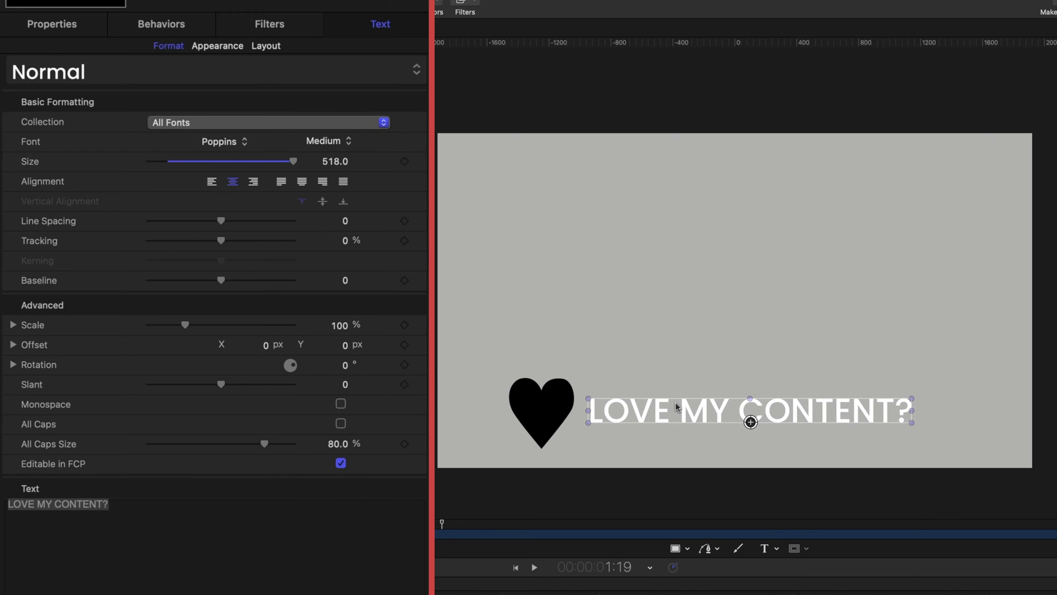
- Duplicate the caption into JOIN MY PATREON! and patreon.com/jennjager titles and hide both
{"action": "right_click", "coordinate": [290, 149]}
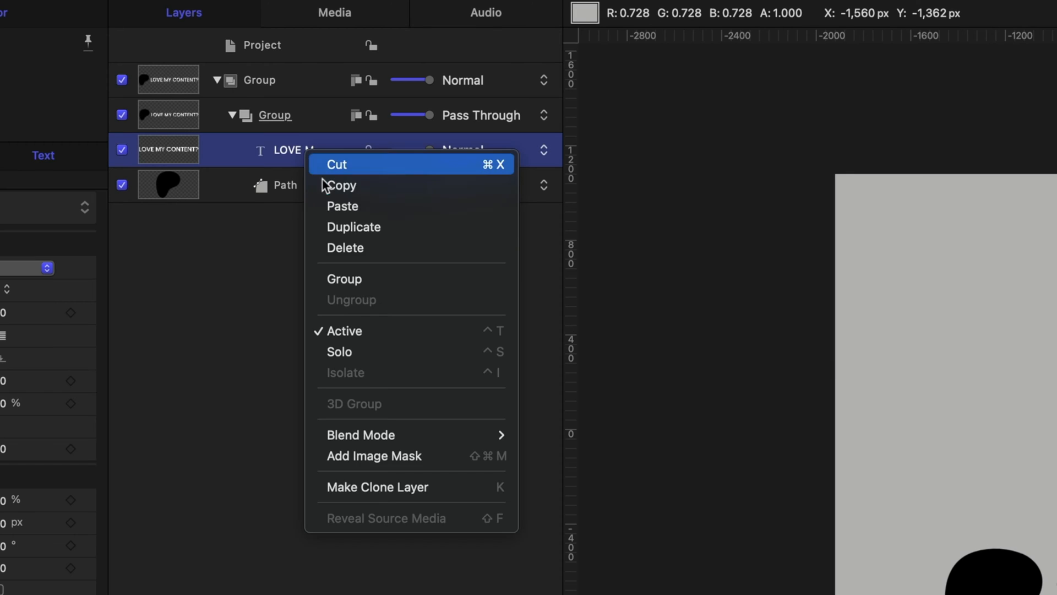
{"action": "left_click", "coordinate": [353, 227]}
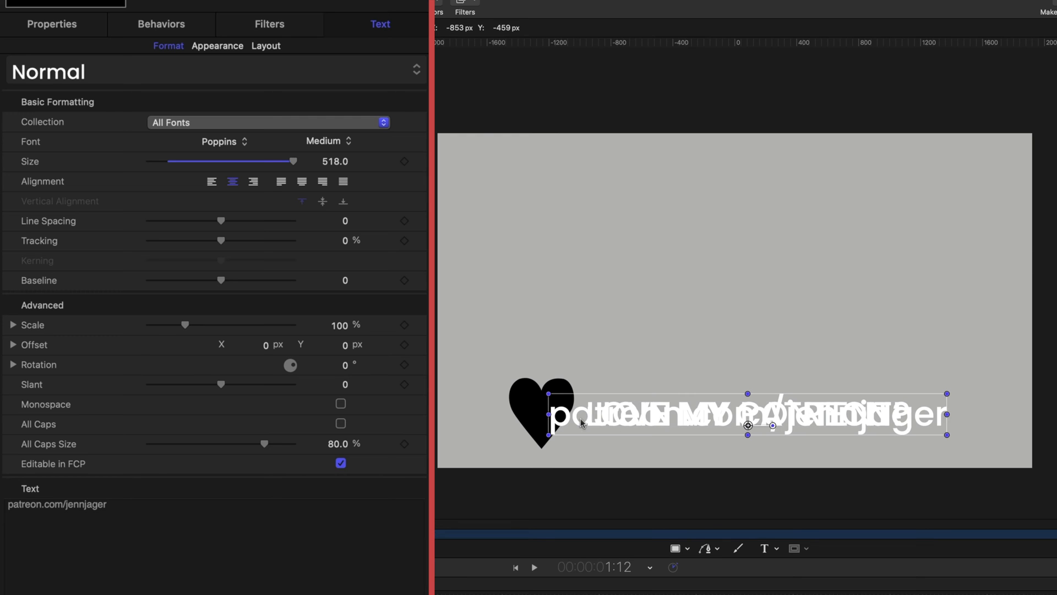
{"action": "left_click", "coordinate": [52, 25]}
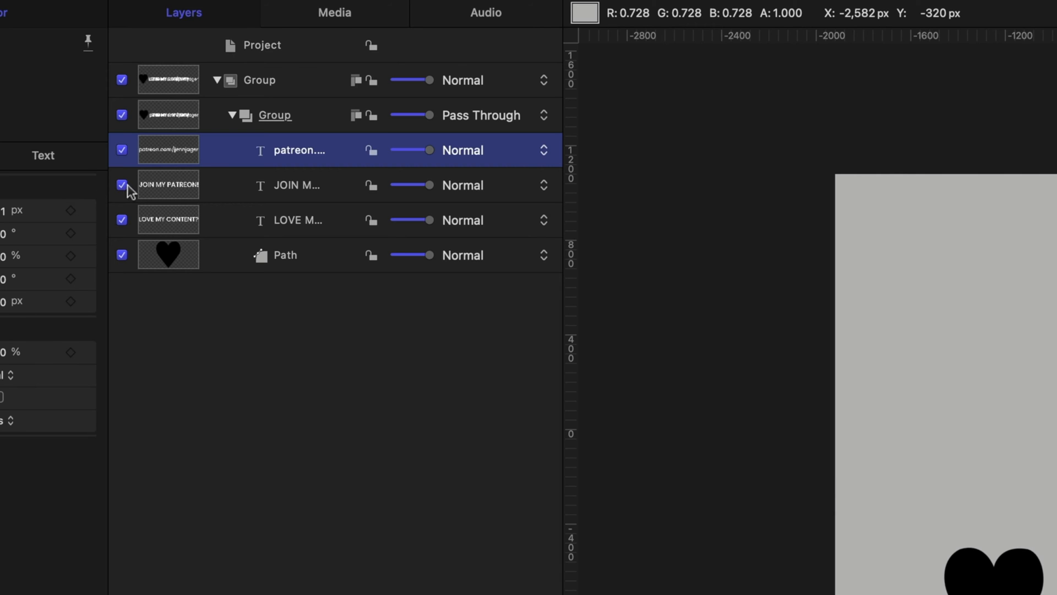
{"action": "left_click", "coordinate": [123, 185]}
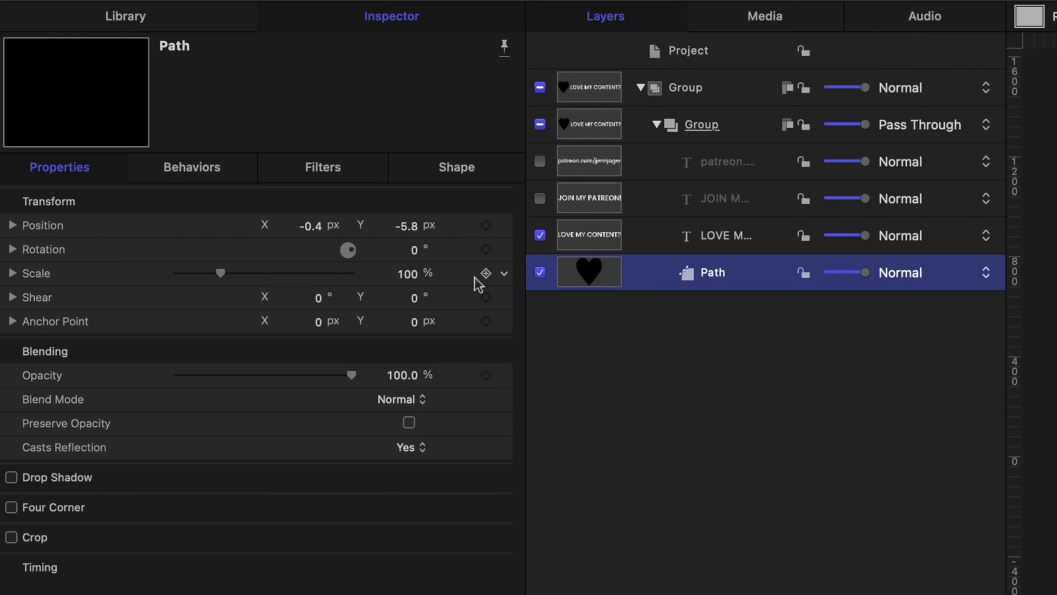
- Add an Overshoot behavior on the heart Path's Transform.Scale with Start Value -100% and 3 cycles
{"action": "left_click", "coordinate": [486, 274]}
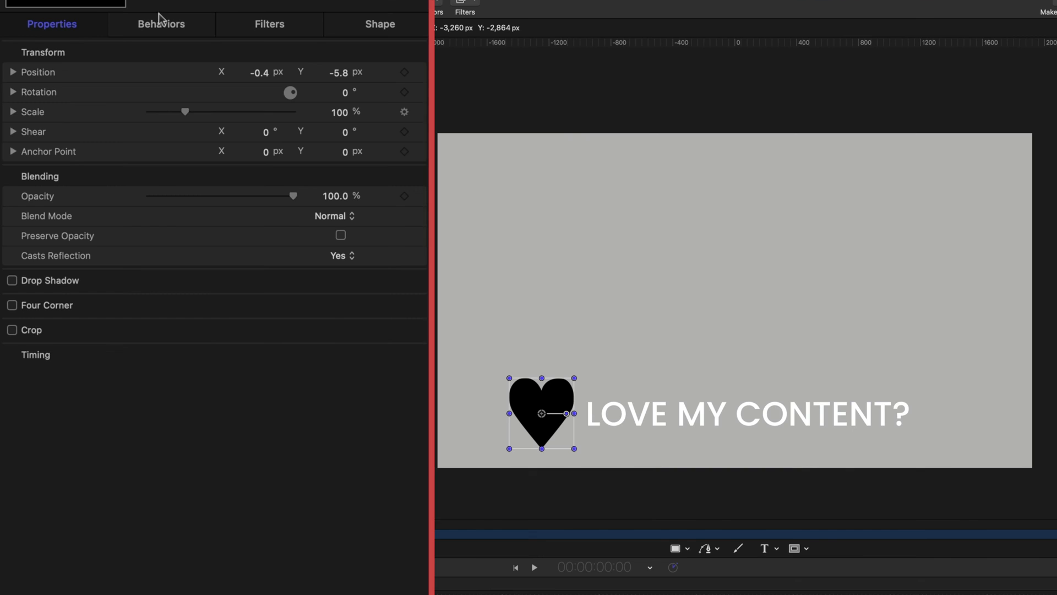
{"action": "left_click", "coordinate": [161, 24]}
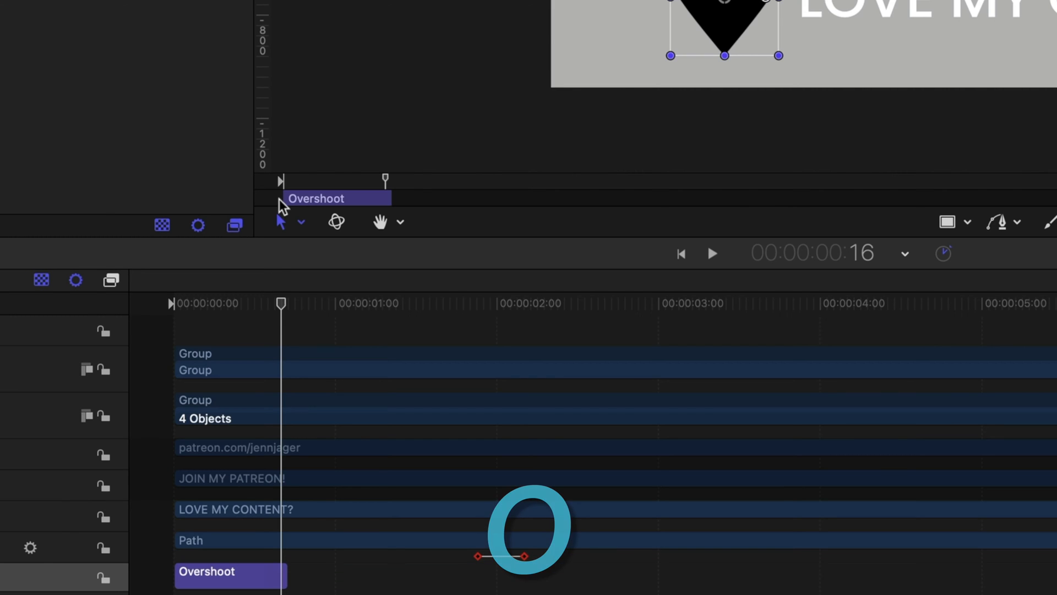
{"action": "left_click", "coordinate": [711, 253]}
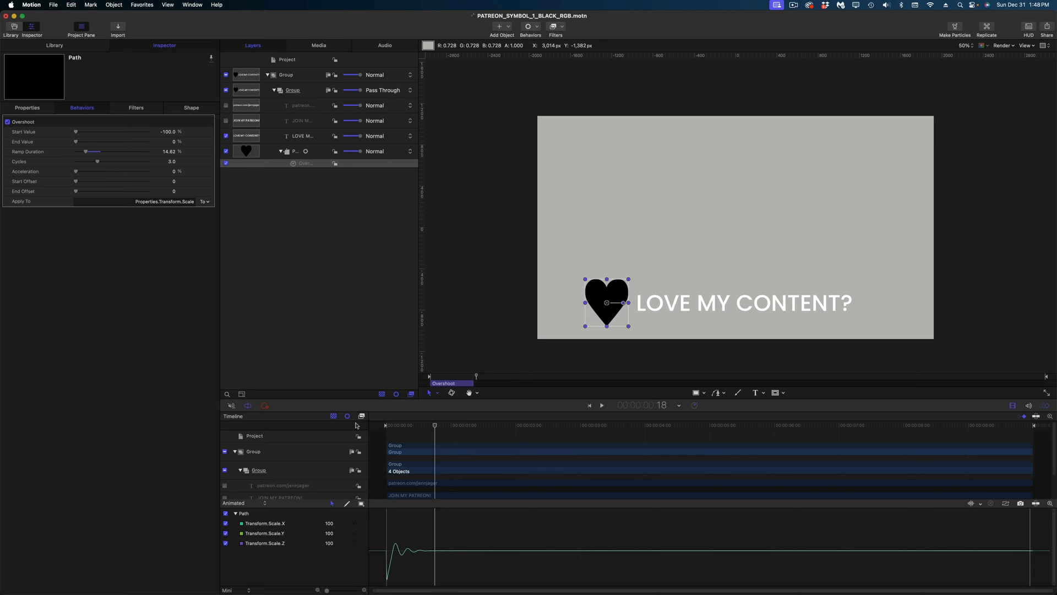
{"action": "left_click", "coordinate": [601, 404]}
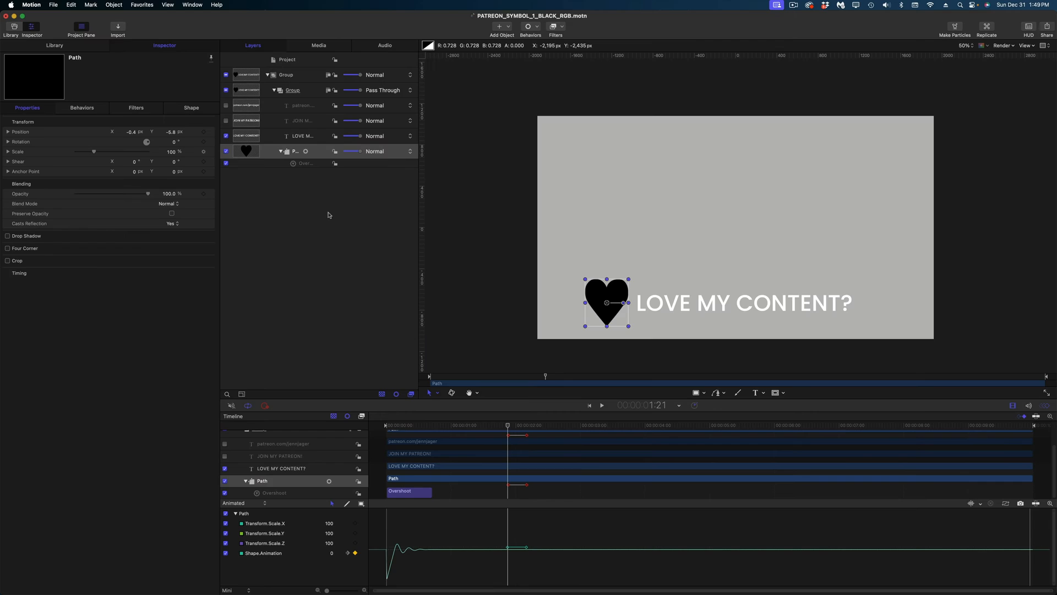
- Apply a Colorize filter to the heart Path remapping black to a red colour
{"action": "left_click", "coordinate": [555, 26]}
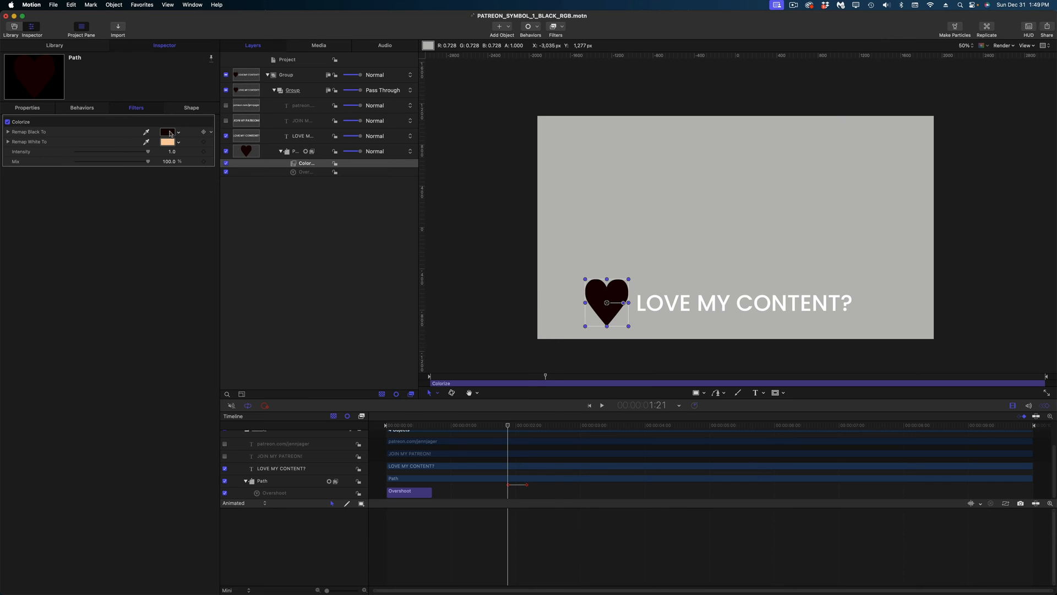
{"action": "left_click", "coordinate": [167, 132]}
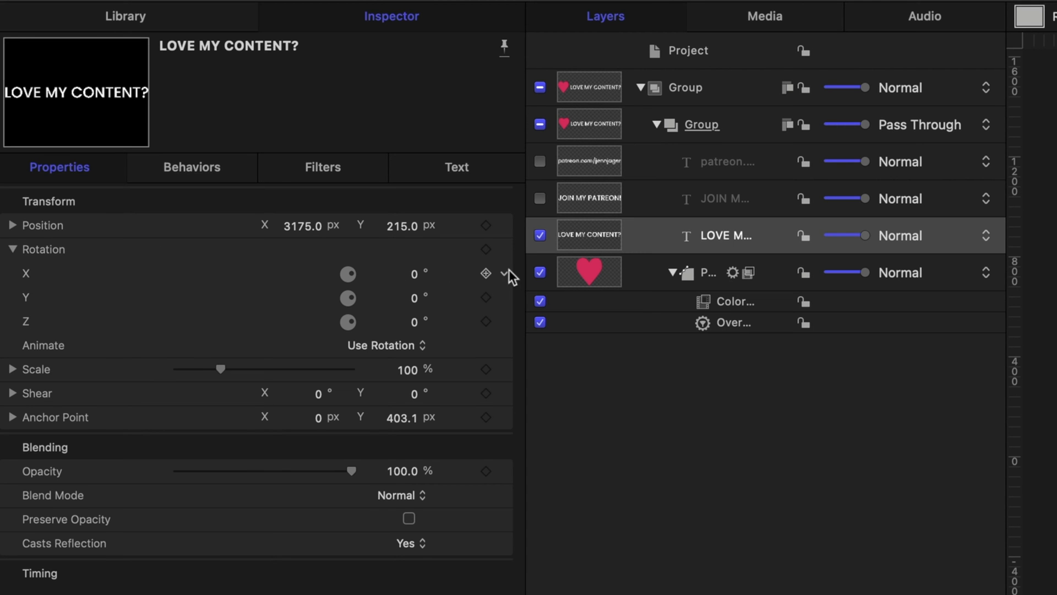
- Add an Overshoot on the logo's Rotation X from 92° with 3 cycles and adjusted ramp duration
{"action": "left_click", "coordinate": [506, 273]}
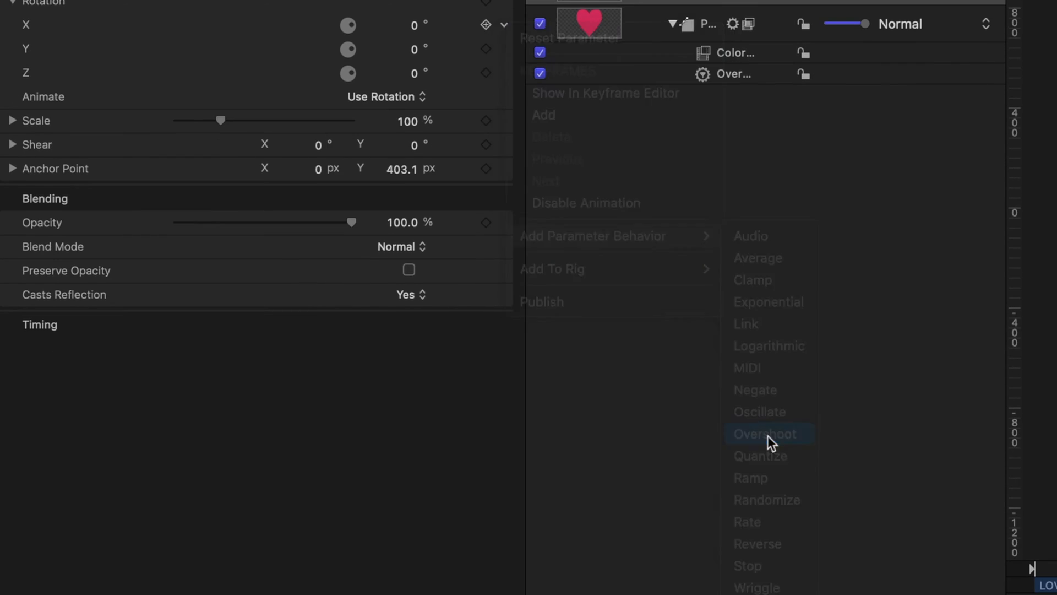
{"action": "left_click", "coordinate": [764, 432]}
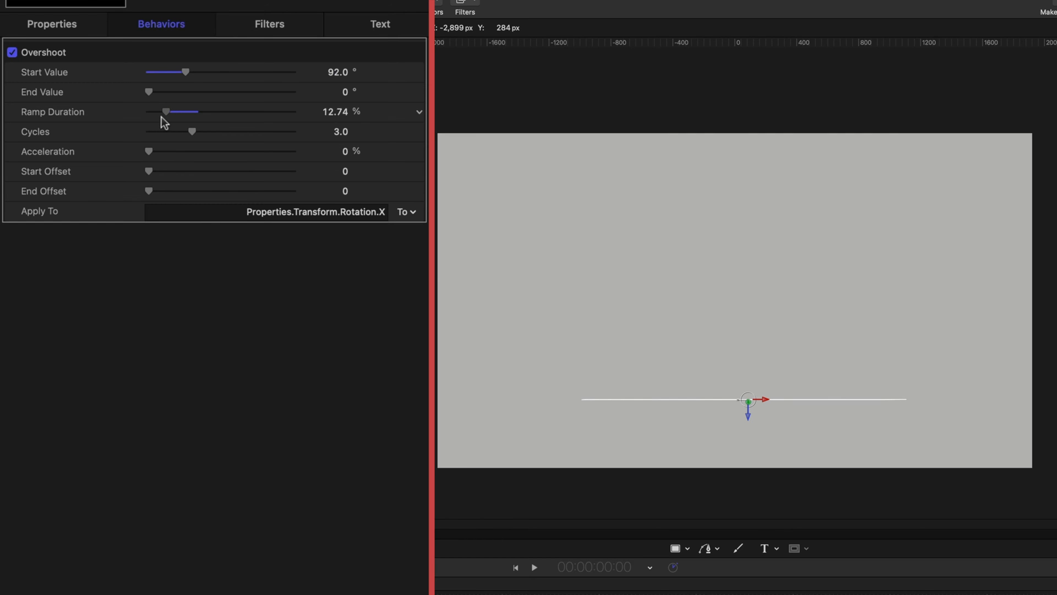
{"action": "left_click", "coordinate": [533, 567]}
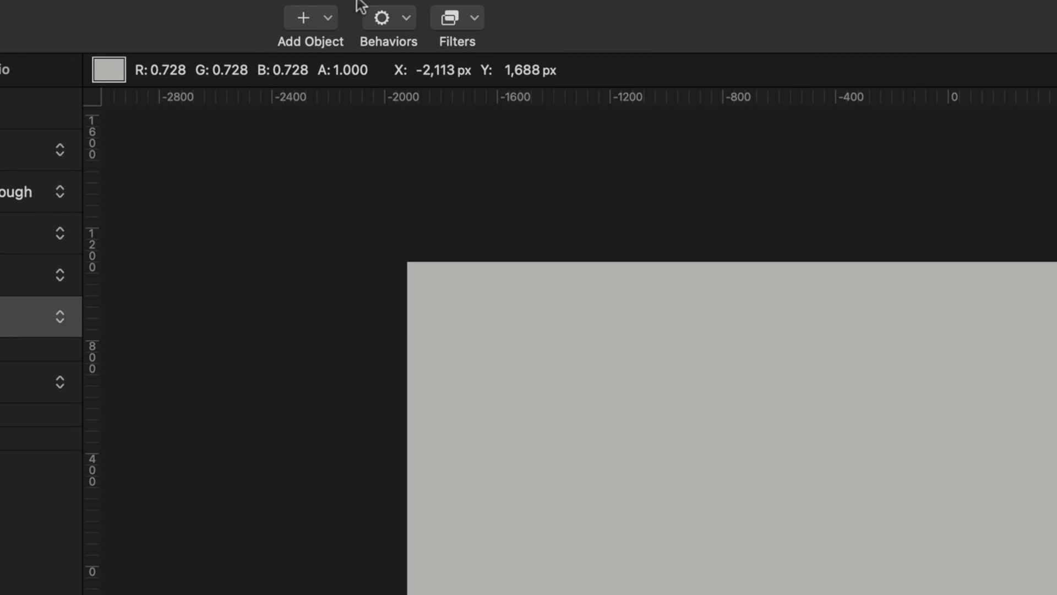
- Add a Pop Out behavior to LOVE MY CONTENT?, tweak it and move it to the clip's end
{"action": "left_click", "coordinate": [380, 18]}
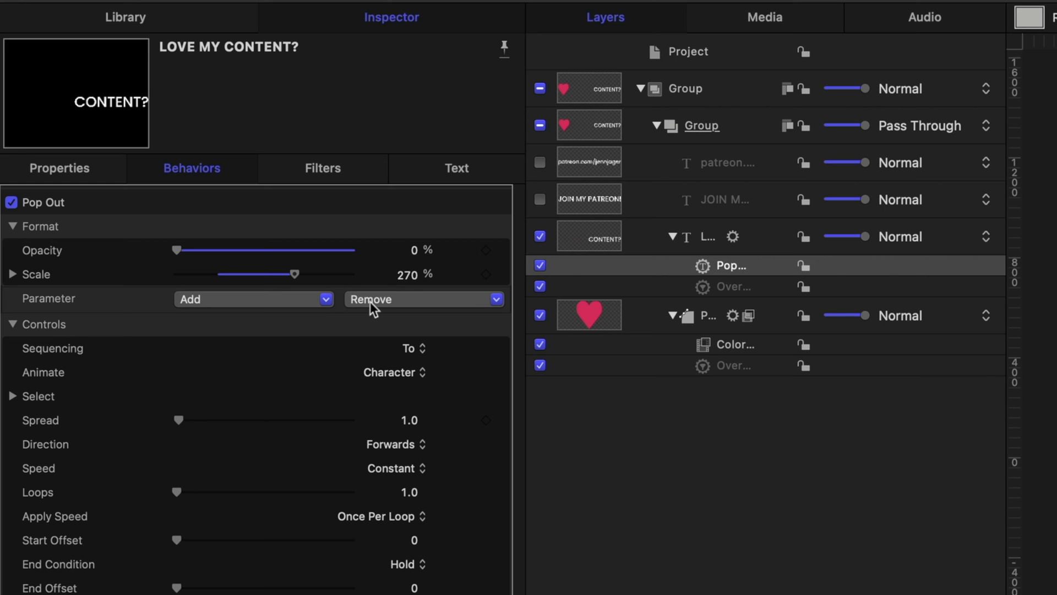
{"action": "left_click", "coordinate": [423, 299]}
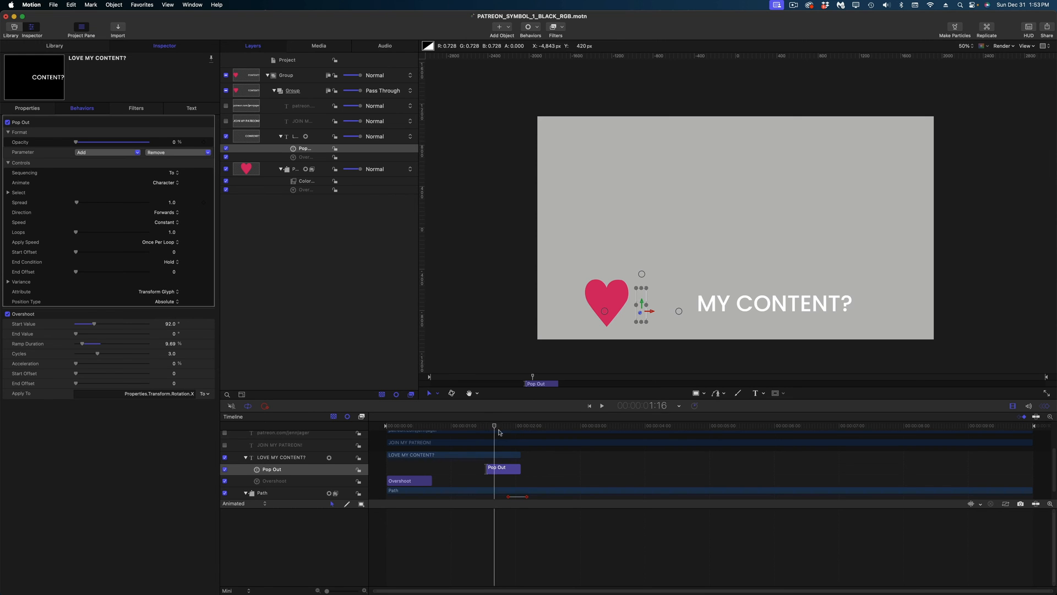
{"action": "left_click_drag", "start_coordinate": [494, 425], "coordinate": [506, 426]}
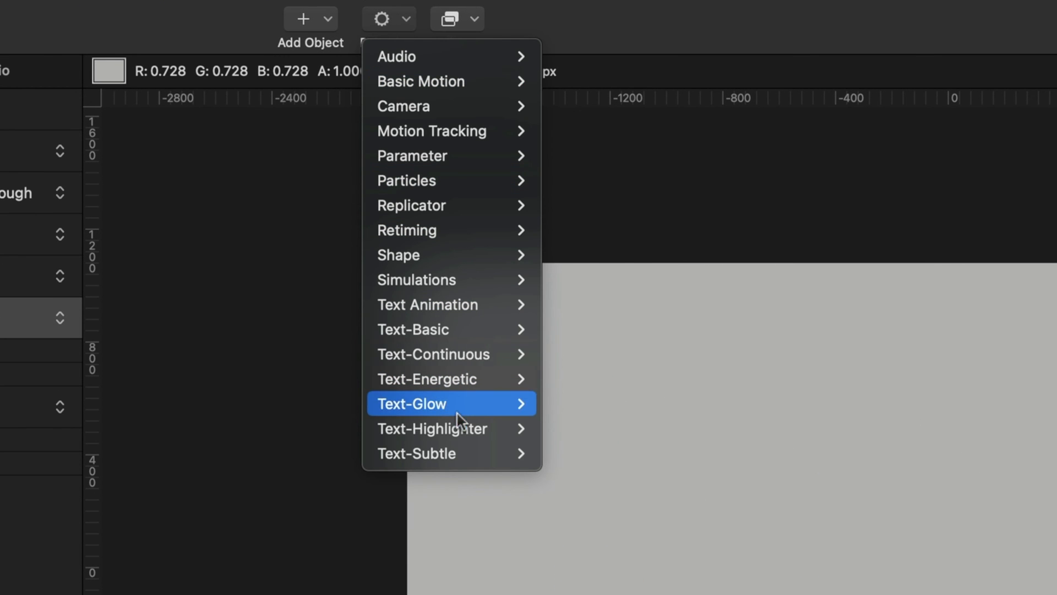
{"action": "mouse_move", "coordinate": [432, 429]}
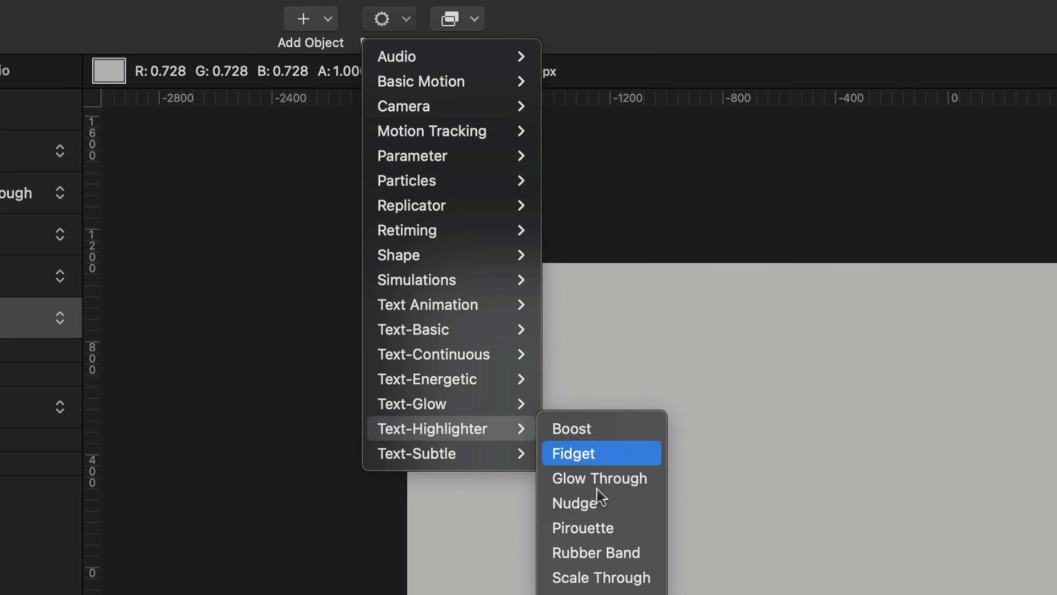
- Add a Pirouette 360° character spin to LOVE MY CONTENT? and preview it later in the timeline
{"action": "left_click", "coordinate": [583, 528]}
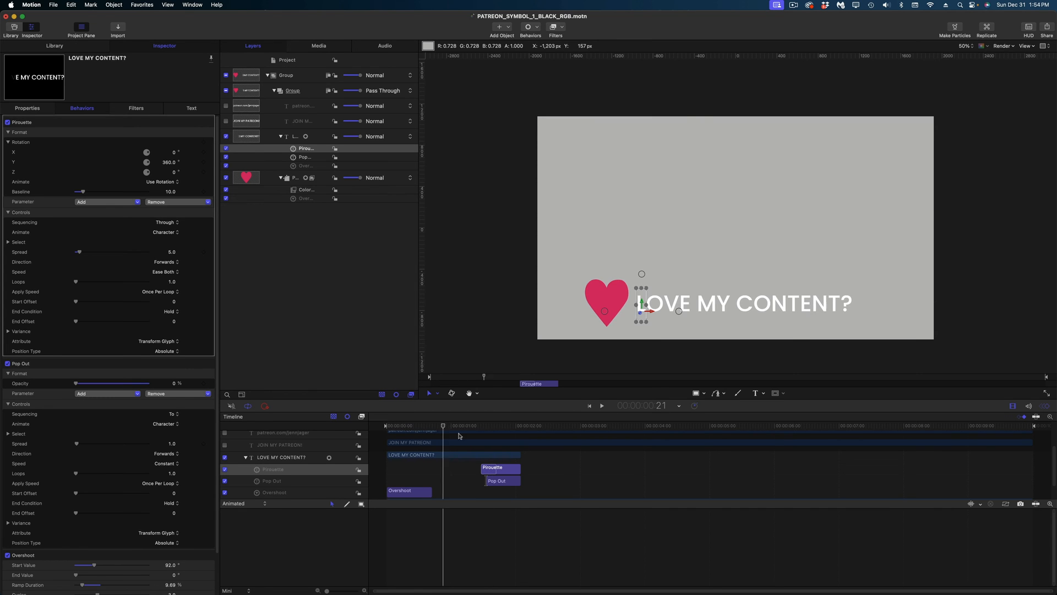
{"action": "left_click", "coordinate": [601, 406]}
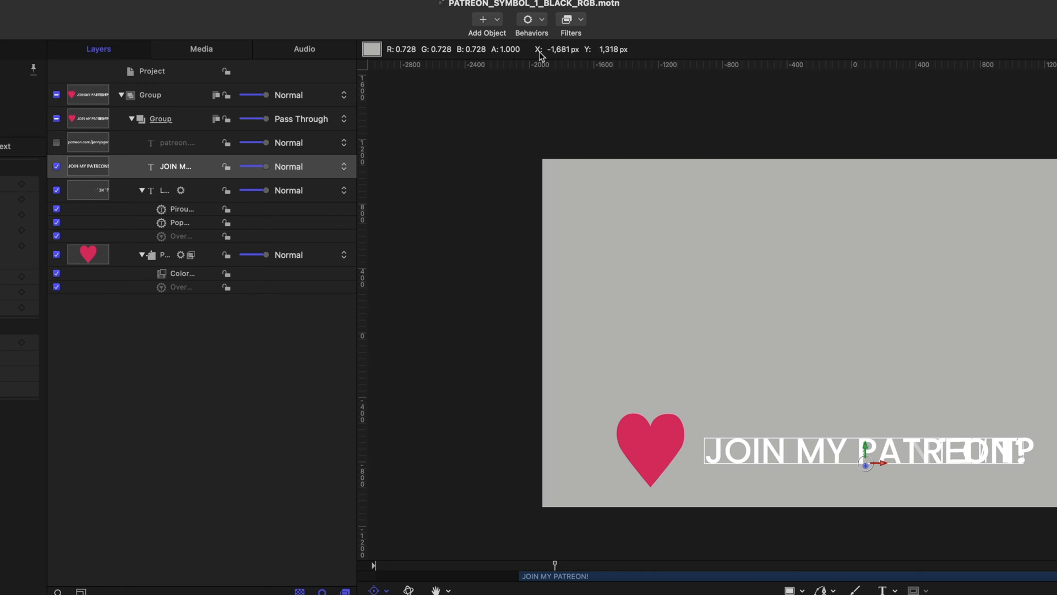
- Add a Pop In behavior to JOIN MY PATREON! and check its timing against the previous line
{"action": "left_click", "coordinate": [528, 19]}
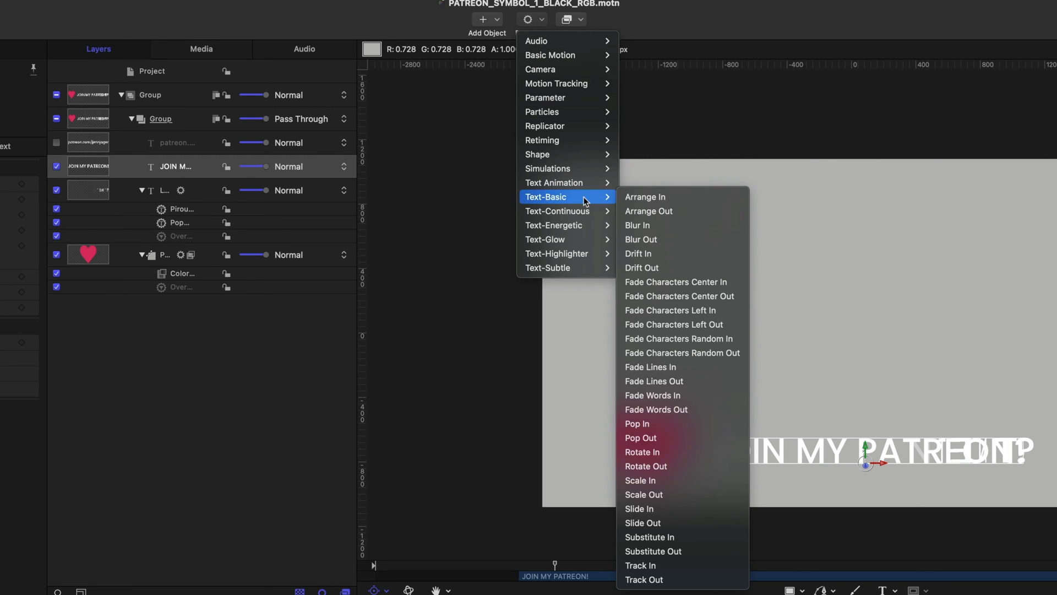
{"action": "left_click", "coordinate": [637, 423]}
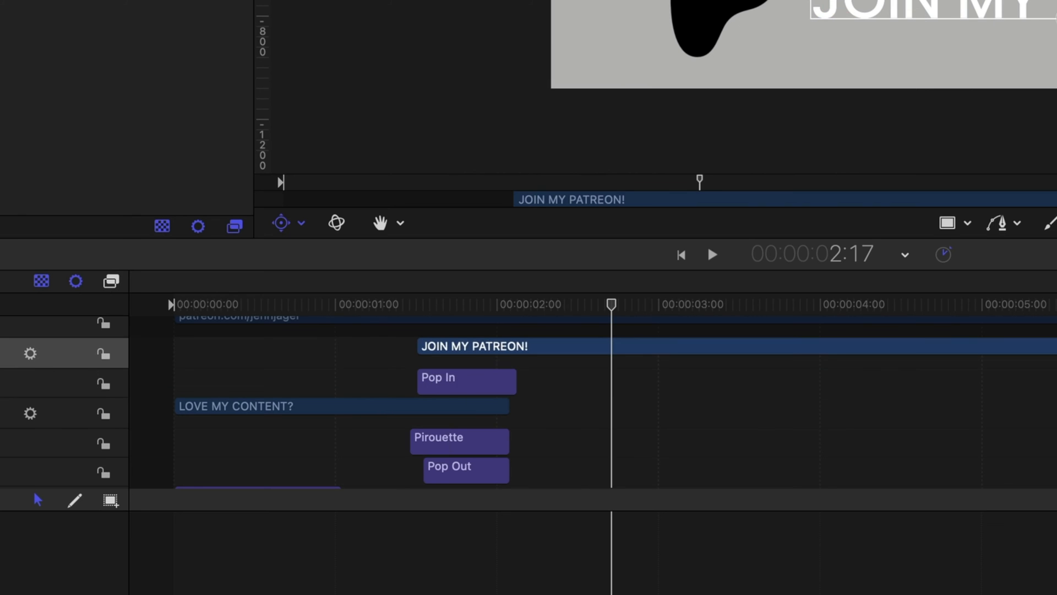
{"action": "left_click", "coordinate": [458, 440]}
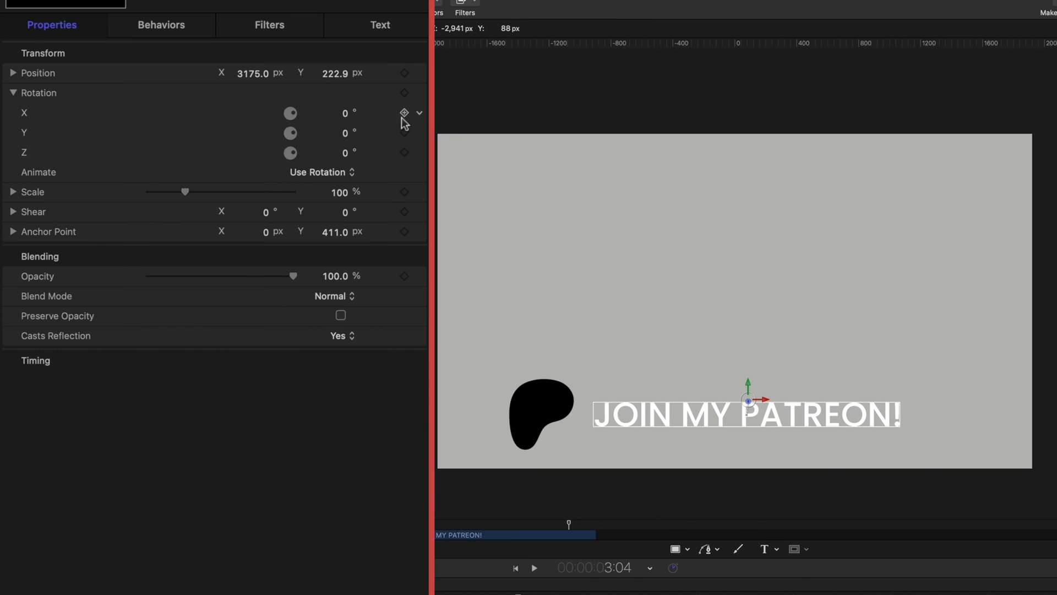
- Copy the logo's Rotation X Overshoot behavior from the timeline for reuse
{"action": "left_click", "coordinate": [405, 112]}
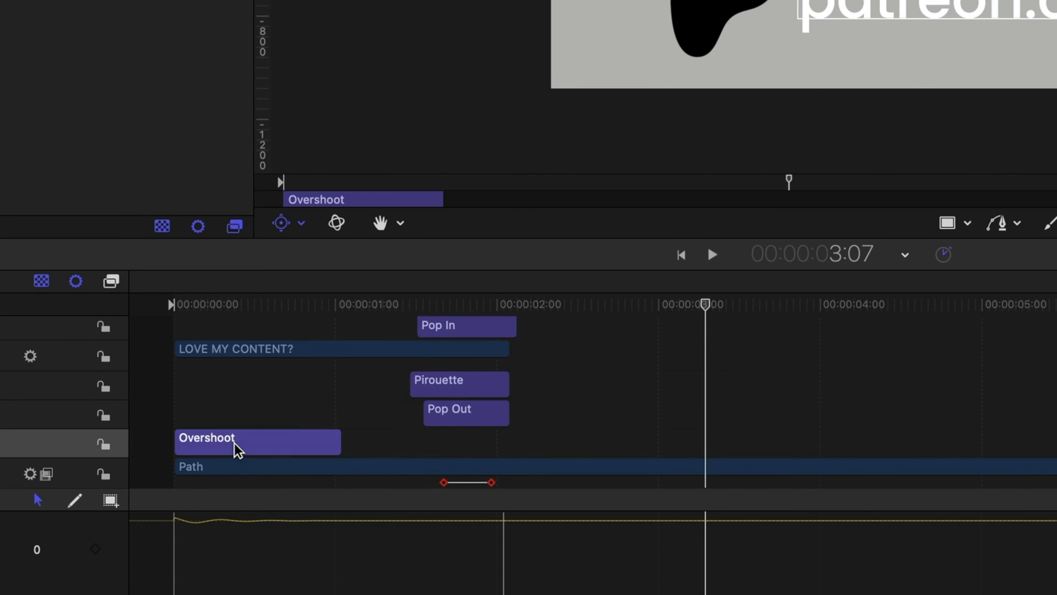
{"action": "right_click", "coordinate": [749, 381]}
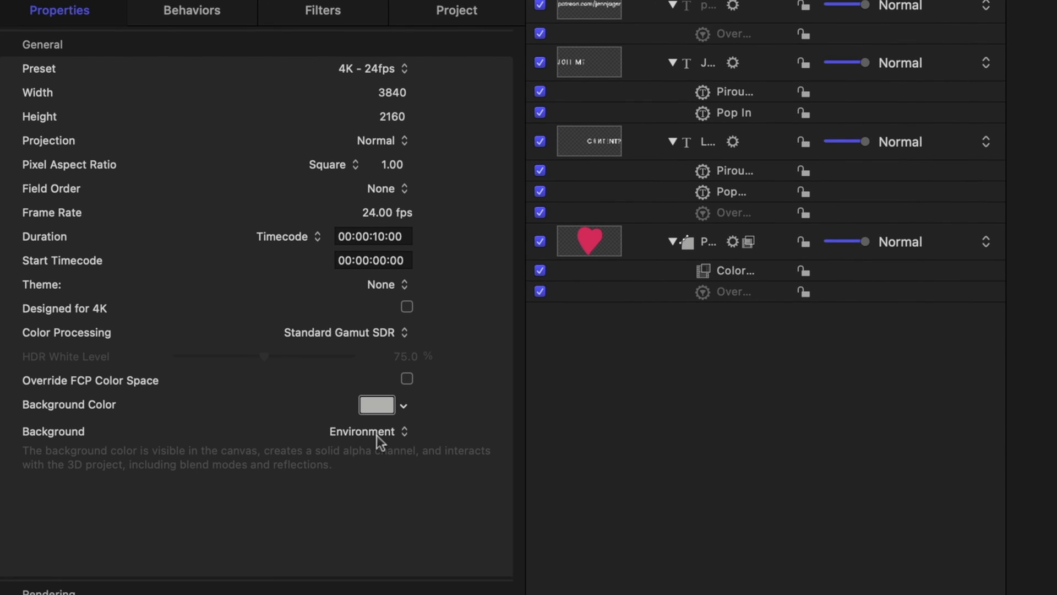
- Set the project Background to Transparent and publish the title template PATREON SNIPE 2024
{"action": "left_click", "coordinate": [368, 431]}
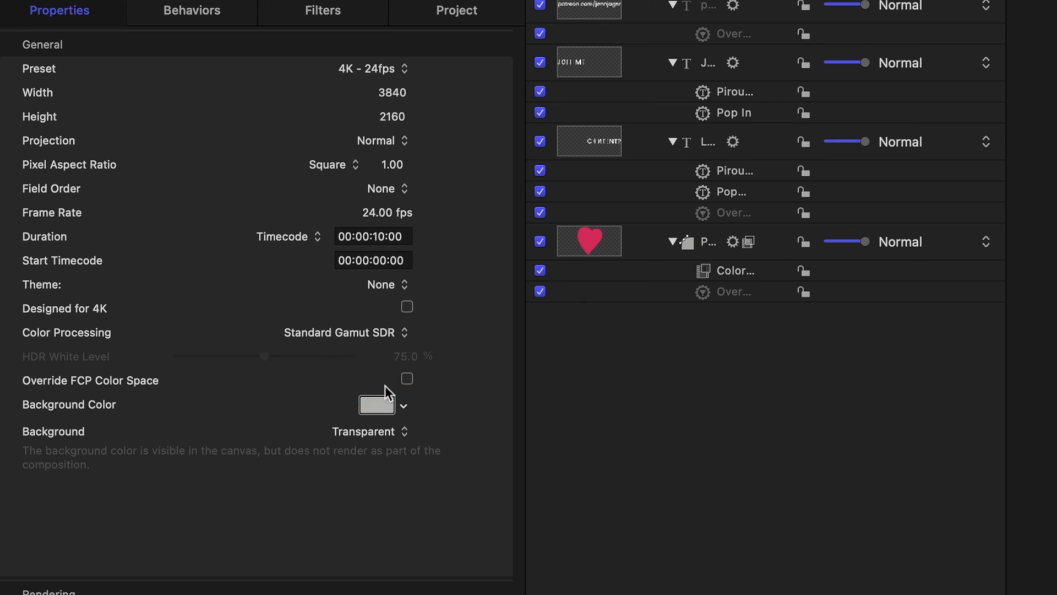
{"action": "left_click", "coordinate": [52, 4]}
{"action": "type", "text": "PATREON SNIPE 2024"}
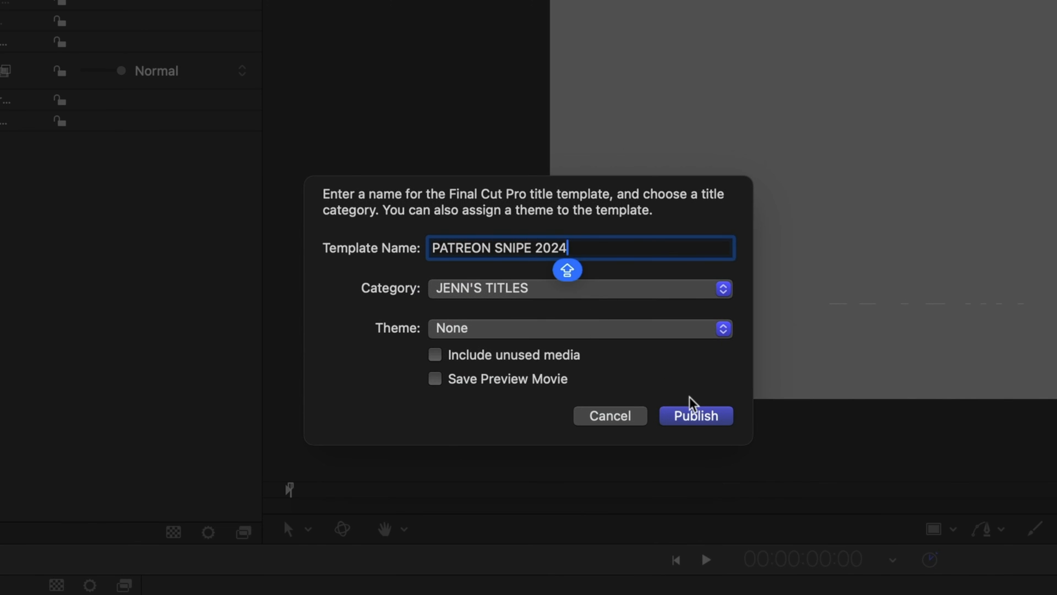
{"action": "left_click", "coordinate": [695, 416]}
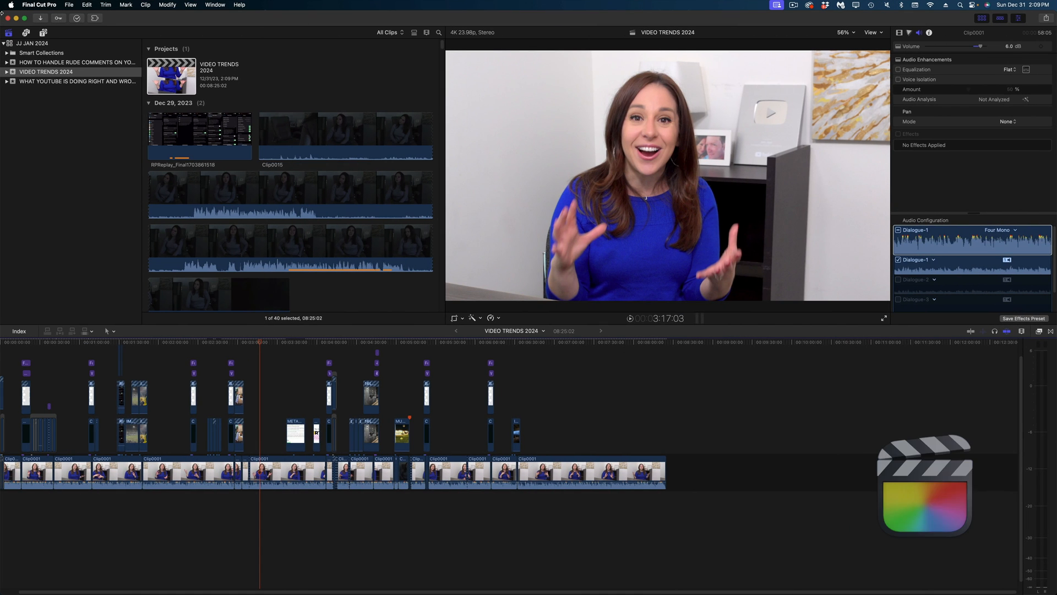
{"action": "left_click", "coordinate": [43, 33]}
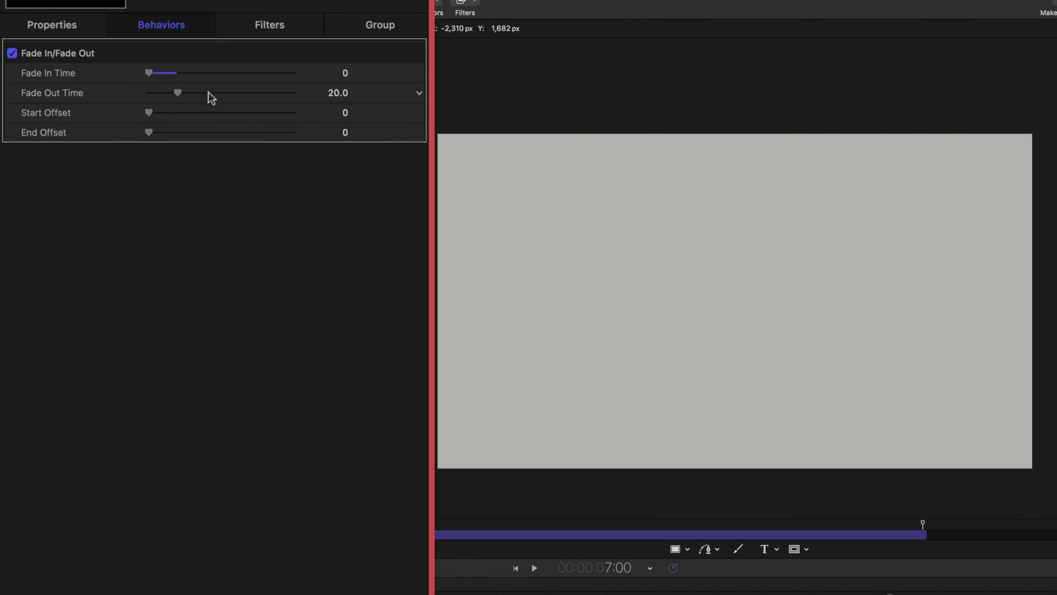
- Set the group's Fade Out Time to 10 frames and save the title with Cmd+S
{"action": "left_click_drag", "start_coordinate": [177, 92], "coordinate": [166, 93]}
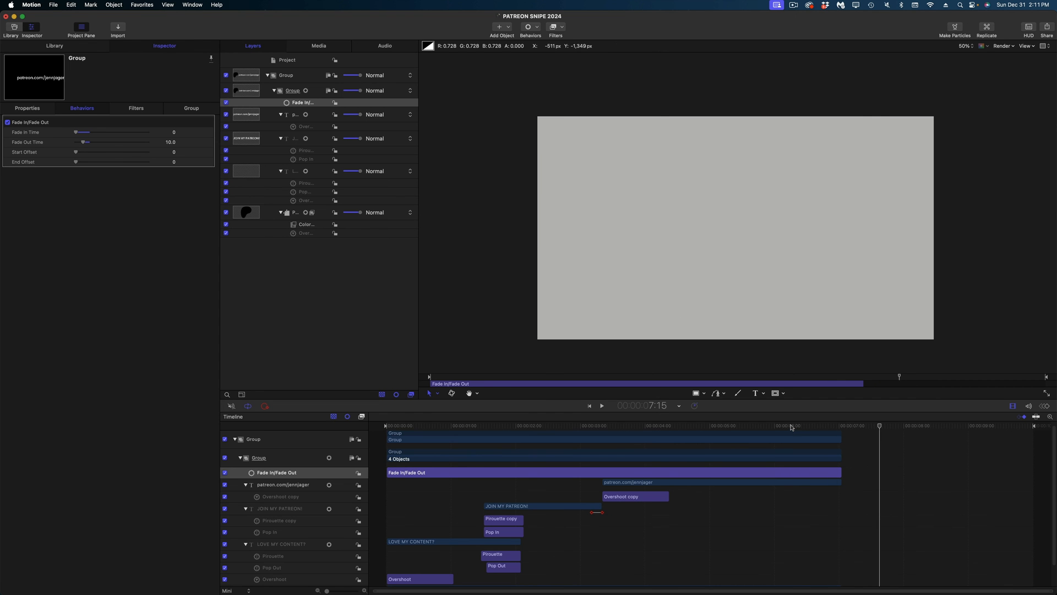
{"action": "key", "text": "cmd+s"}
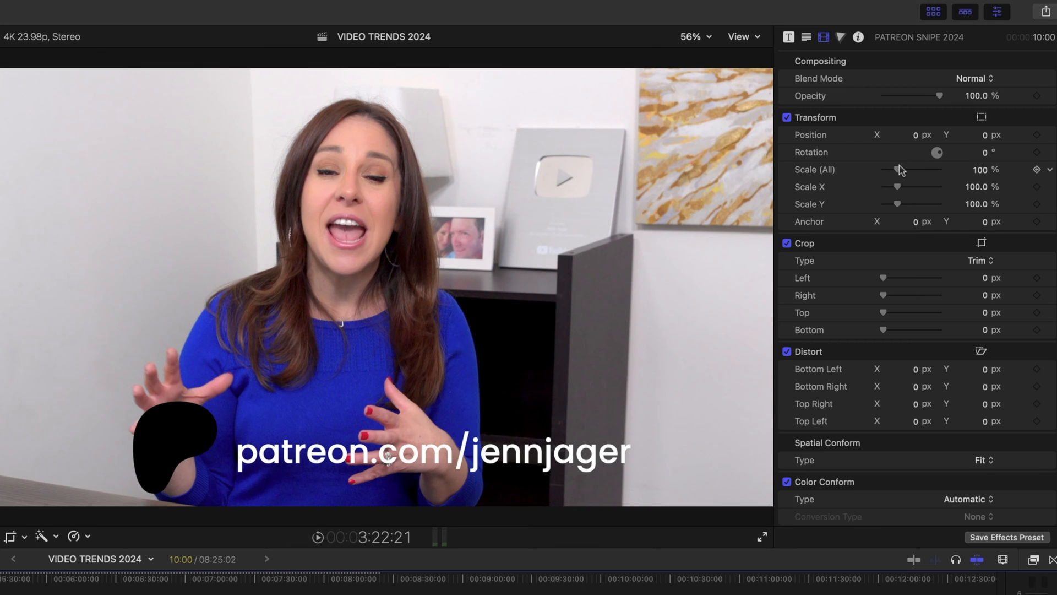
- Reduce the Patreon snipe title's Scale (All) so it sits smaller over the video
{"action": "left_click_drag", "start_coordinate": [927, 169], "coordinate": [895, 169]}
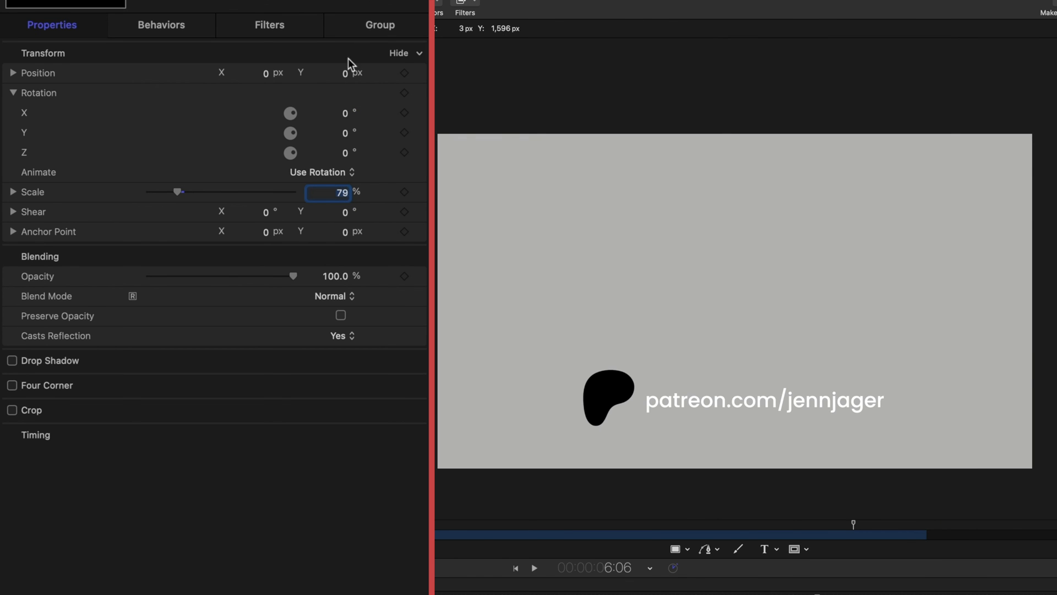
- Lower the logo-and-text group to Position Y -182 and save PATREON SNIPE 2024
{"action": "left_click_drag", "start_coordinate": [345, 72], "coordinate": [345, 77]}
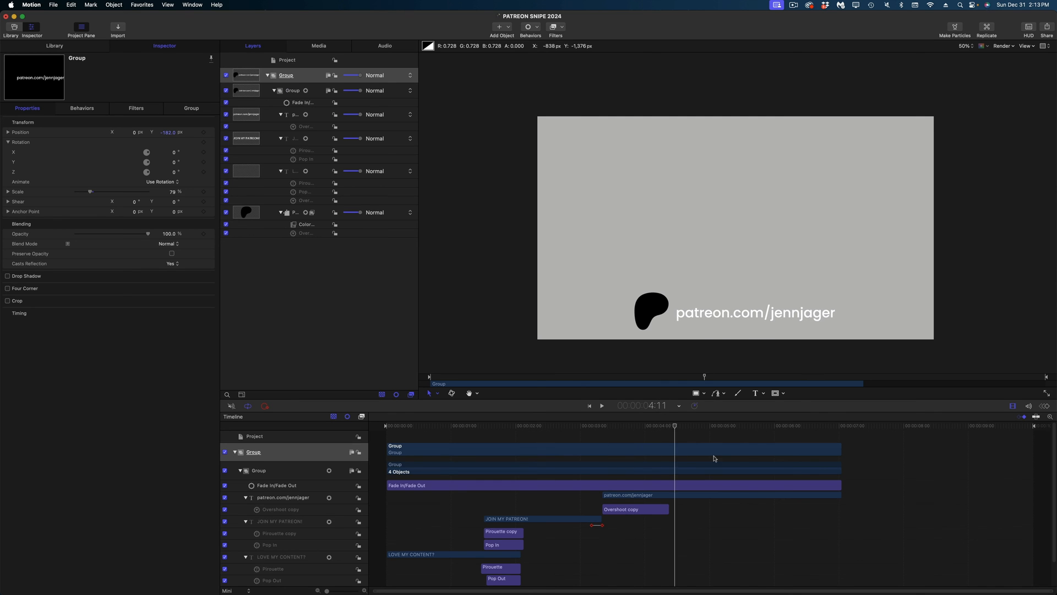
{"action": "key", "text": "cmd+s"}
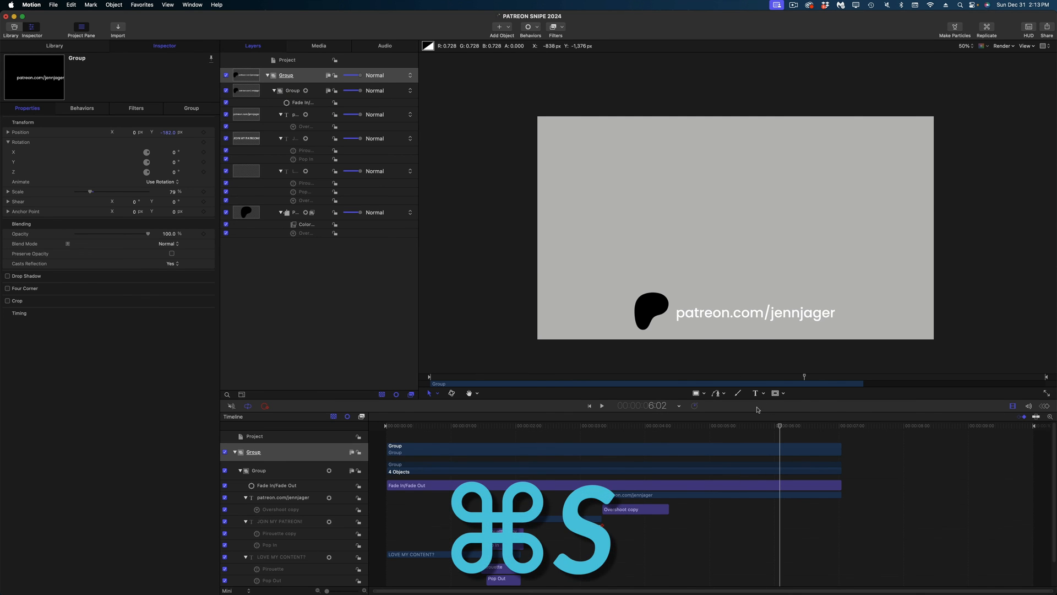
- Switch back to Final Cut Pro and preview the updated PATREON SNIPE 2024 title
{"action": "key", "text": "cmd+tab"}
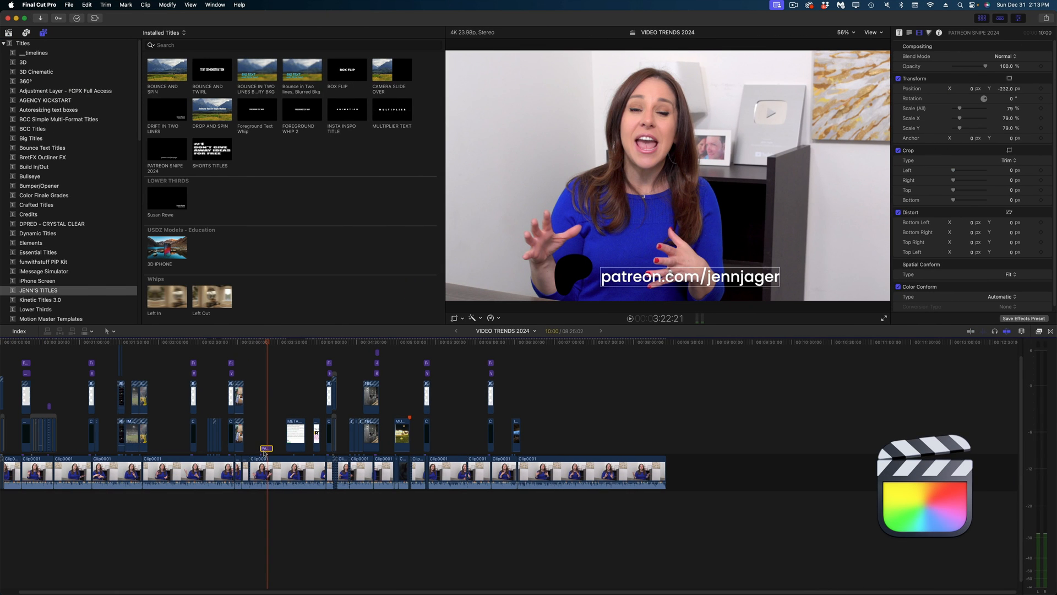
{"action": "left_click", "coordinate": [167, 149]}
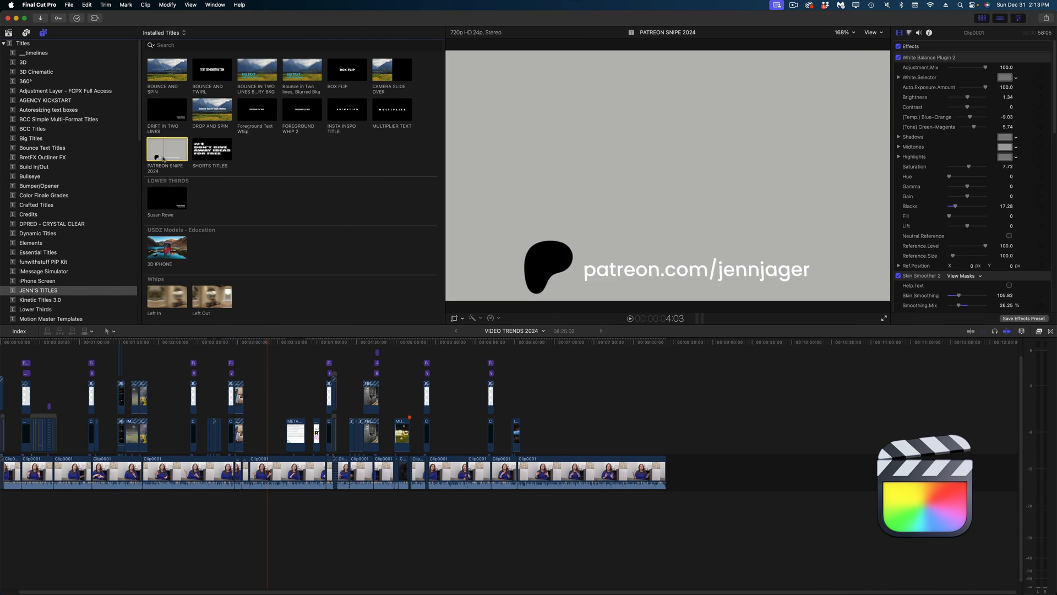